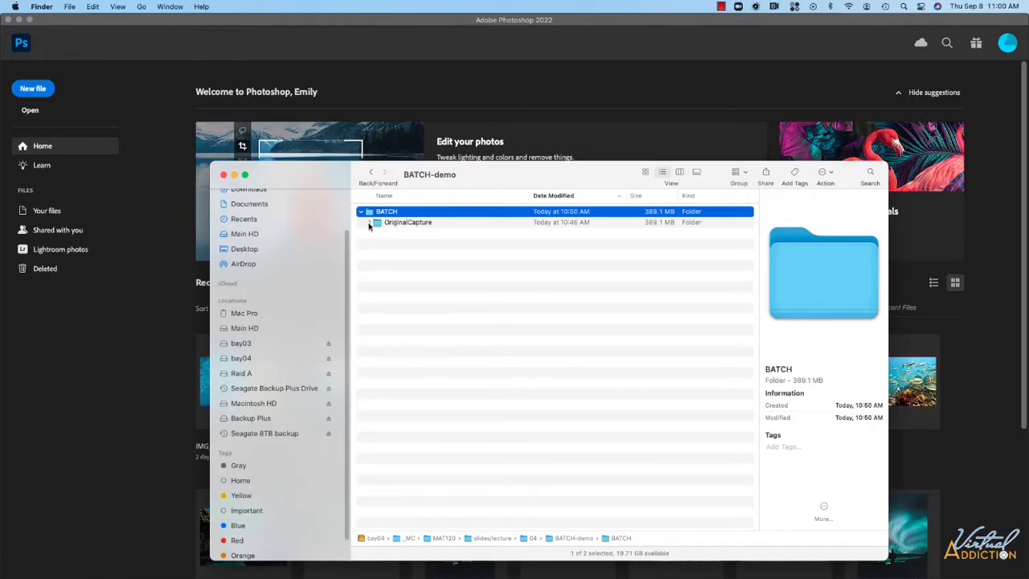
# - Expand BATCH > OriginalCapture and preview IMG_9017.HEIC with its details
pyautogui.click(368, 222)
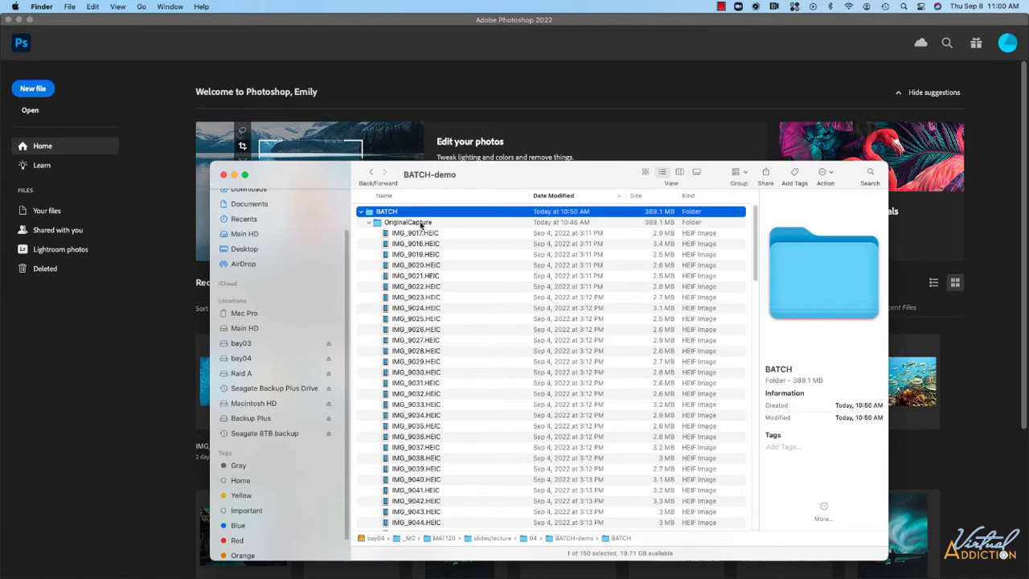
pyautogui.click(408, 222)
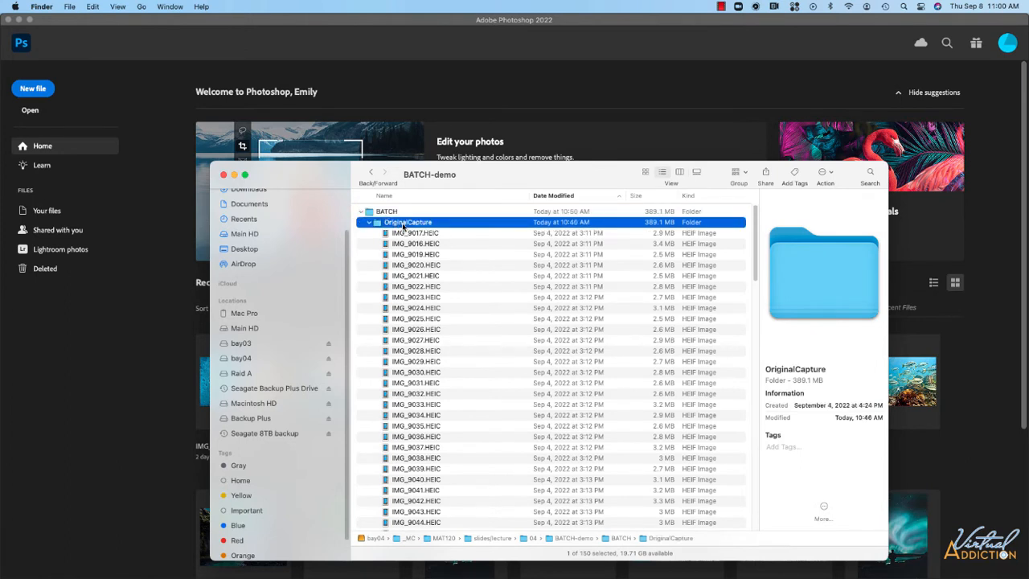
pyautogui.moveTo(459, 351)
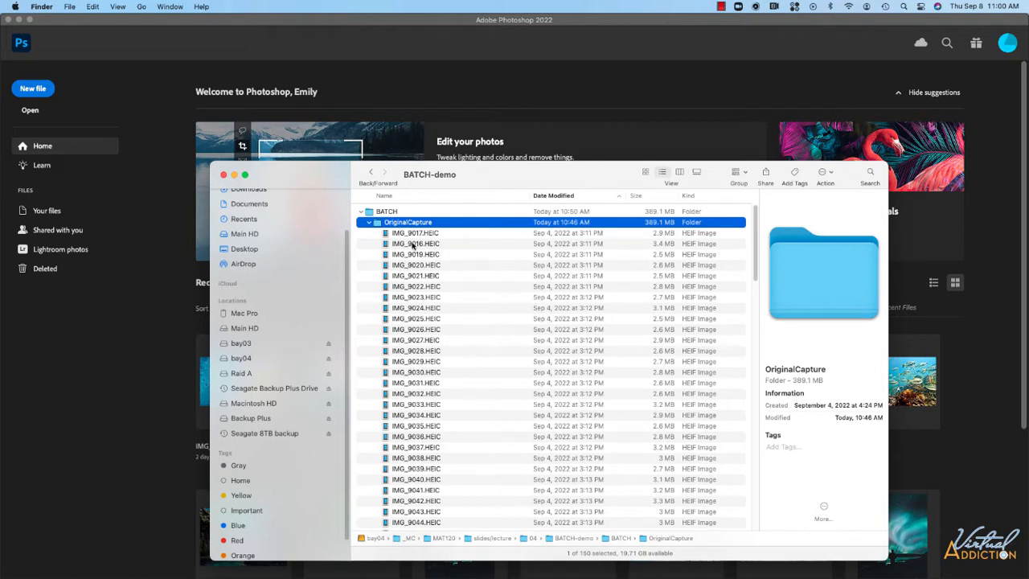
pyautogui.click(416, 232)
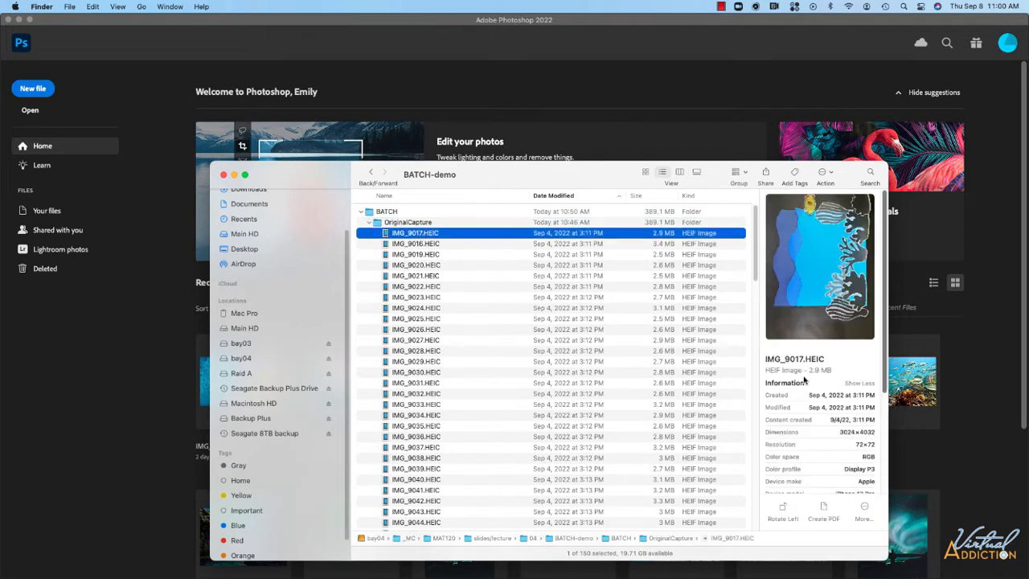
pyautogui.moveTo(802, 379)
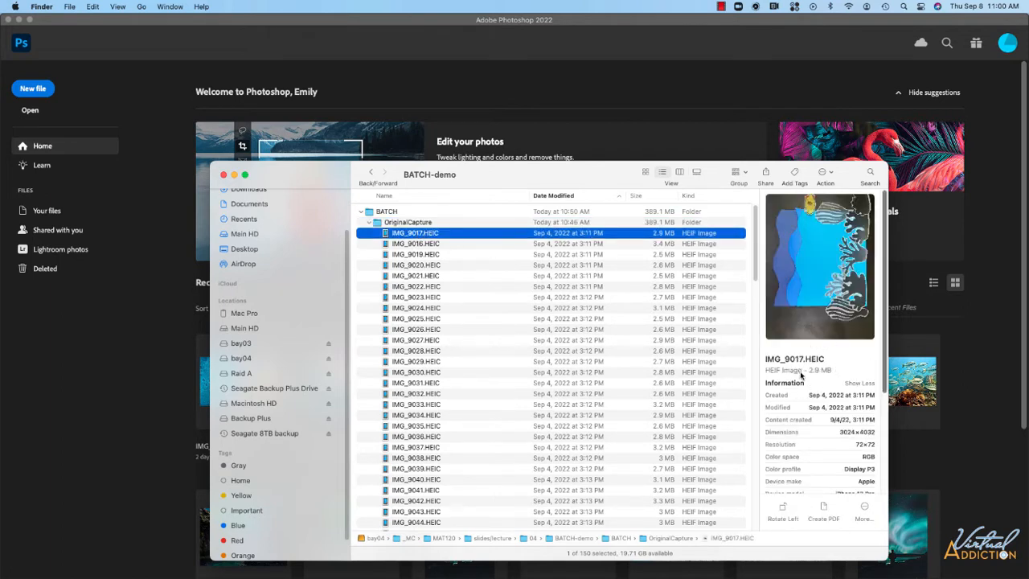
pyautogui.moveTo(844, 440)
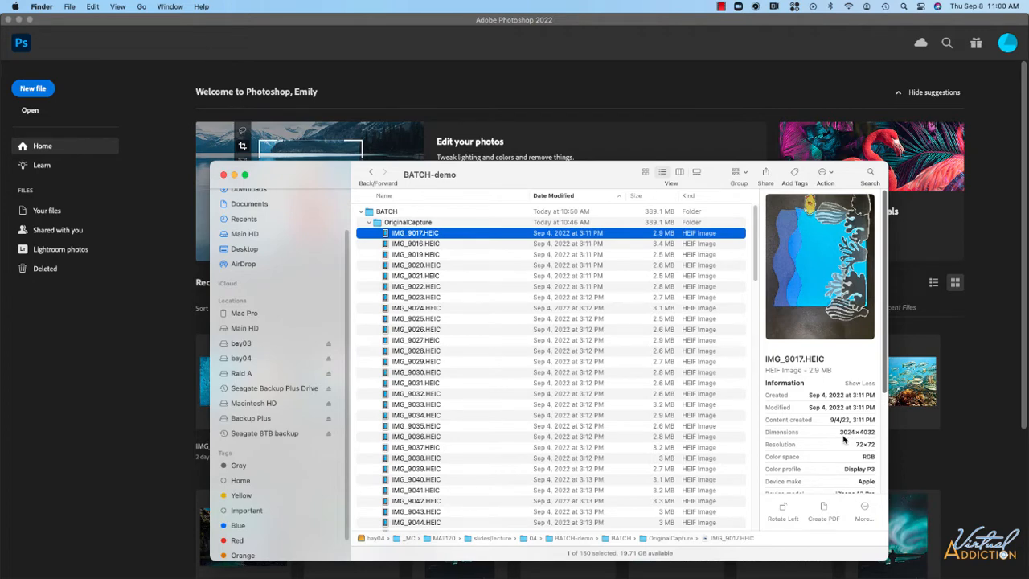
pyautogui.moveTo(872, 434)
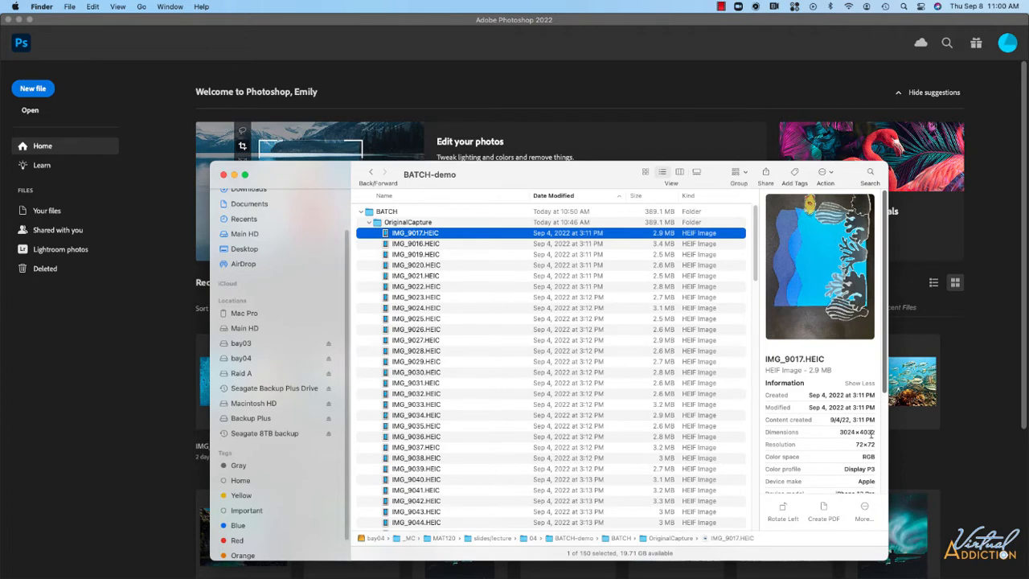
pyautogui.moveTo(531, 336)
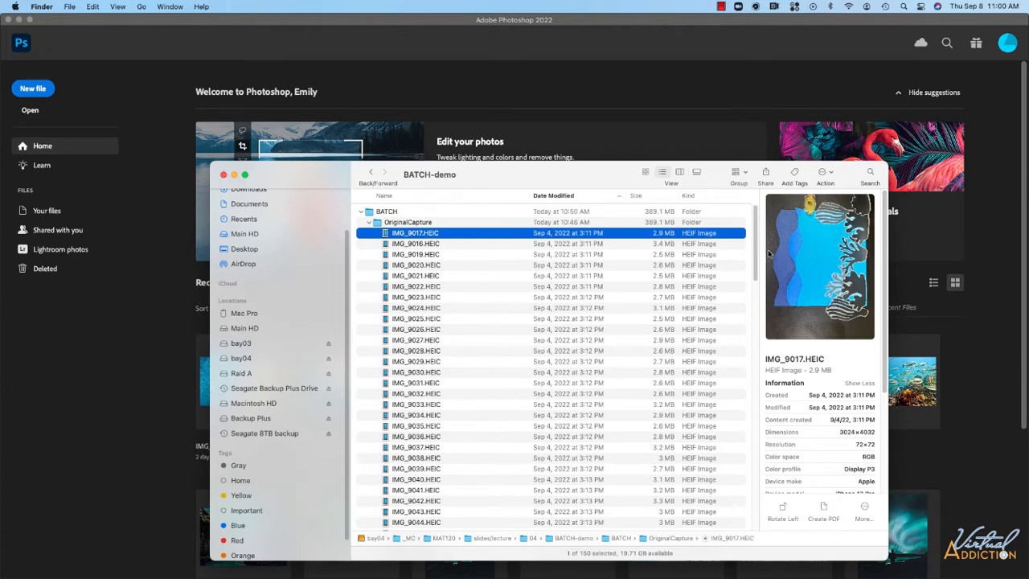
pyautogui.moveTo(329, 254)
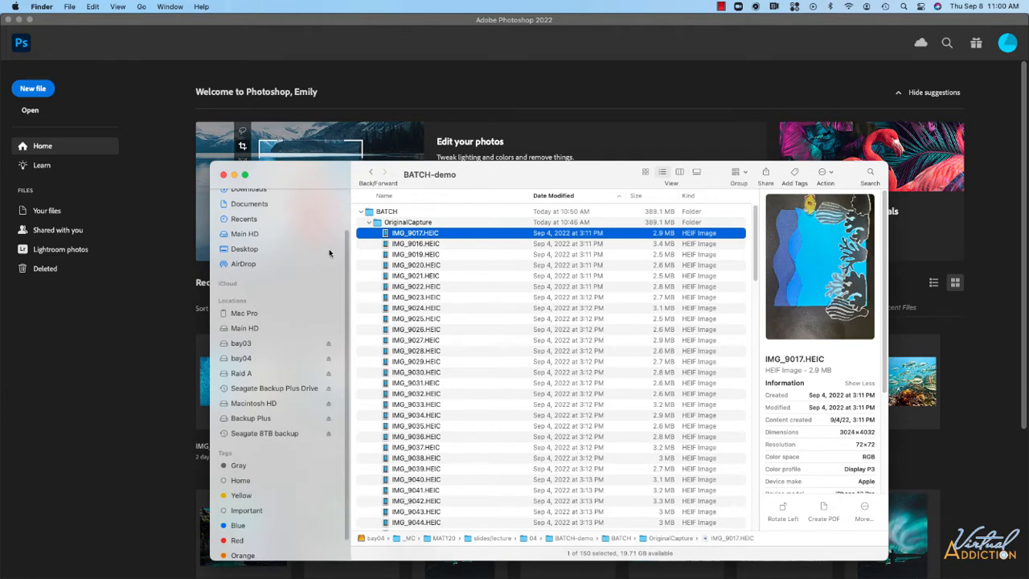
pyautogui.moveTo(384, 251)
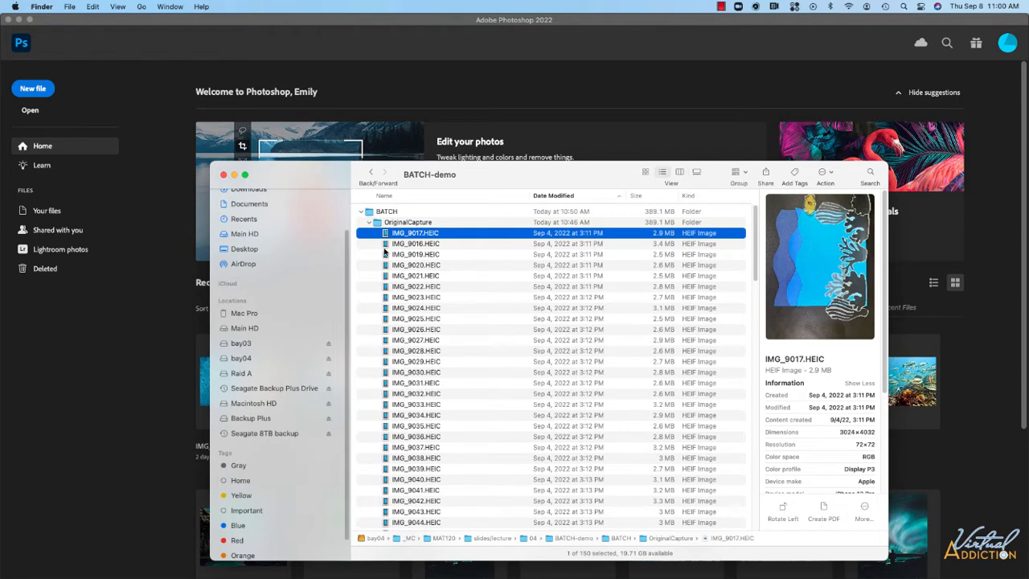
pyautogui.moveTo(408, 464)
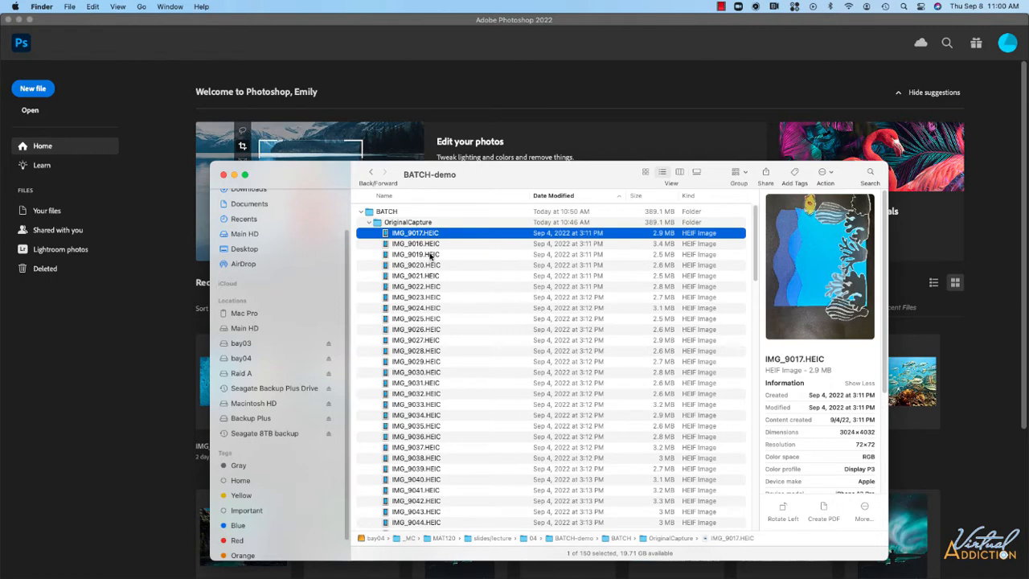
pyautogui.moveTo(390, 243)
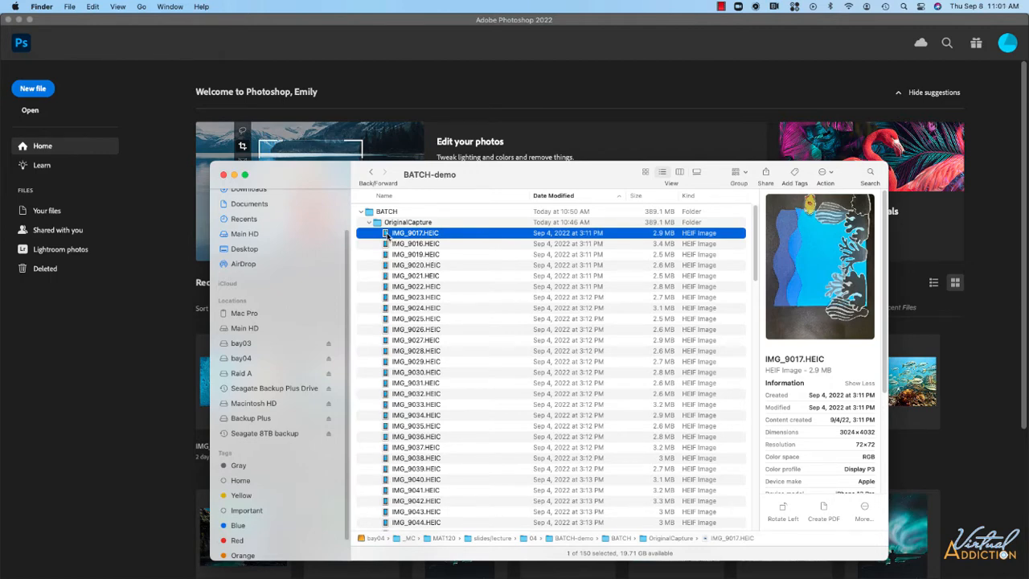
# - Open IMG_9017.HEIC from Finder in Photoshop
pyautogui.doubleClick(415, 232)
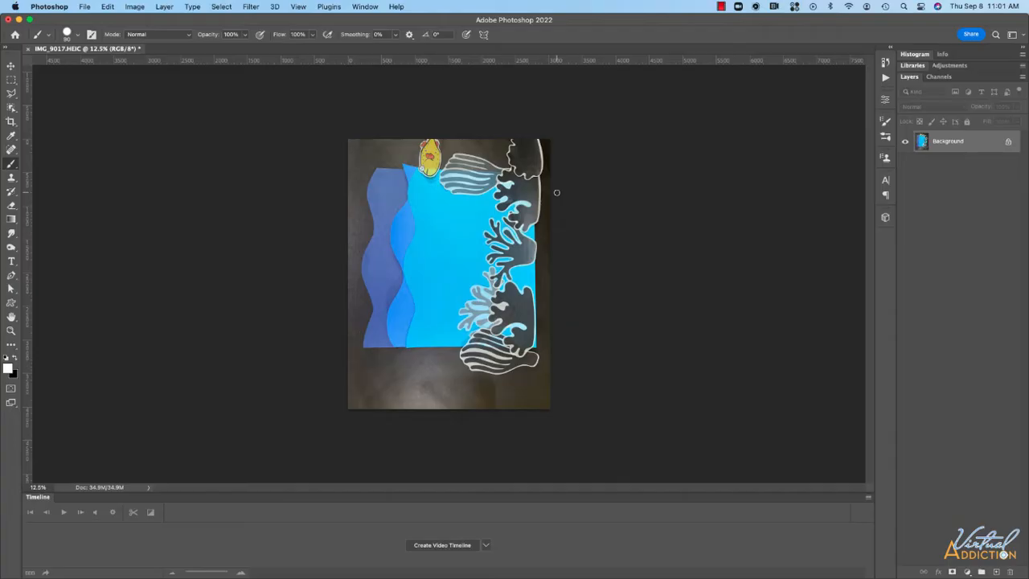
pyautogui.moveTo(614, 190)
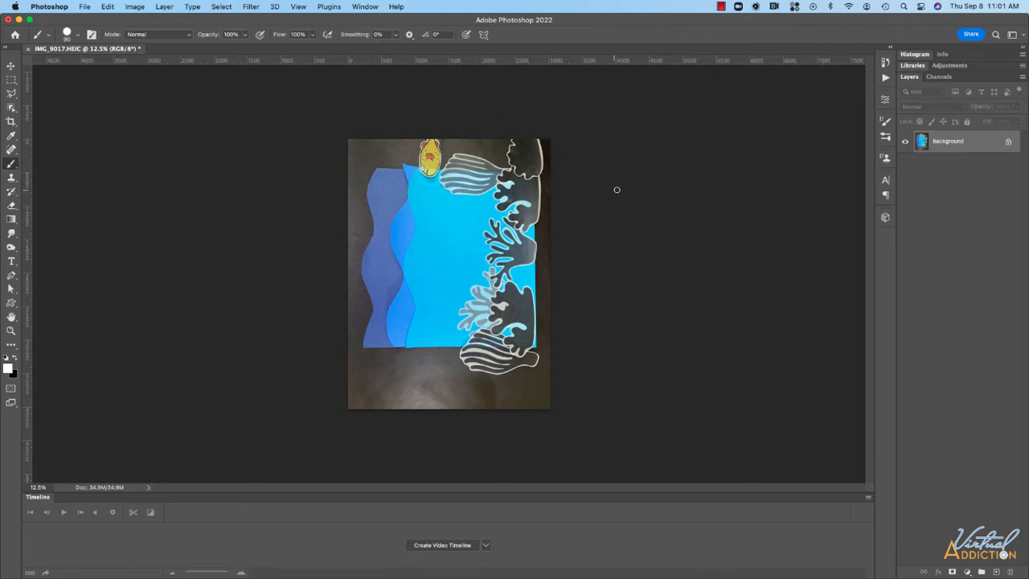
pyautogui.moveTo(599, 90)
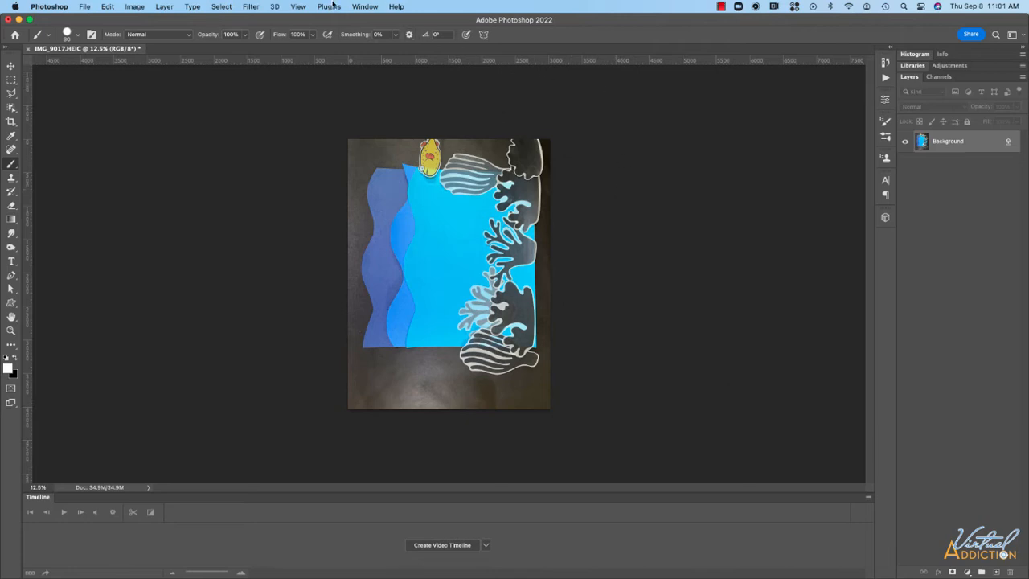
# - Show the Actions panel and create the stopMotion-edits action set
pyautogui.click(364, 6)
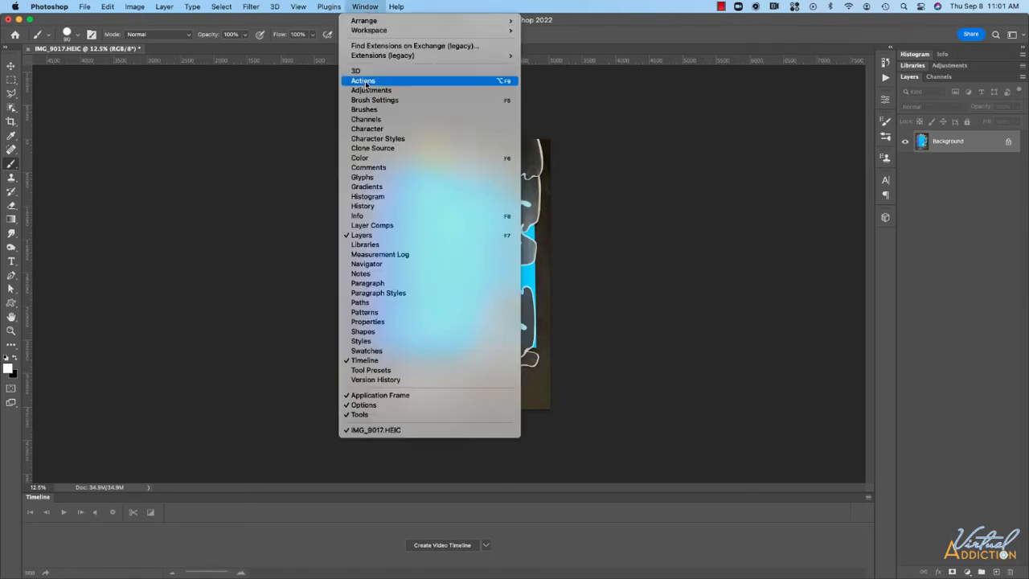
pyautogui.click(363, 80)
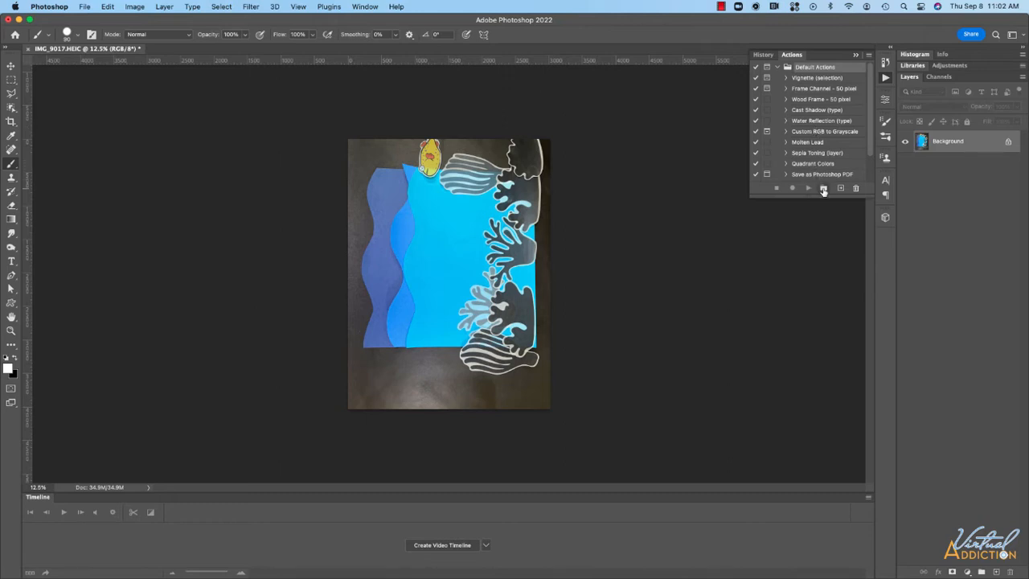
pyautogui.moveTo(823, 188)
pyautogui.write('stopMotion-edits')
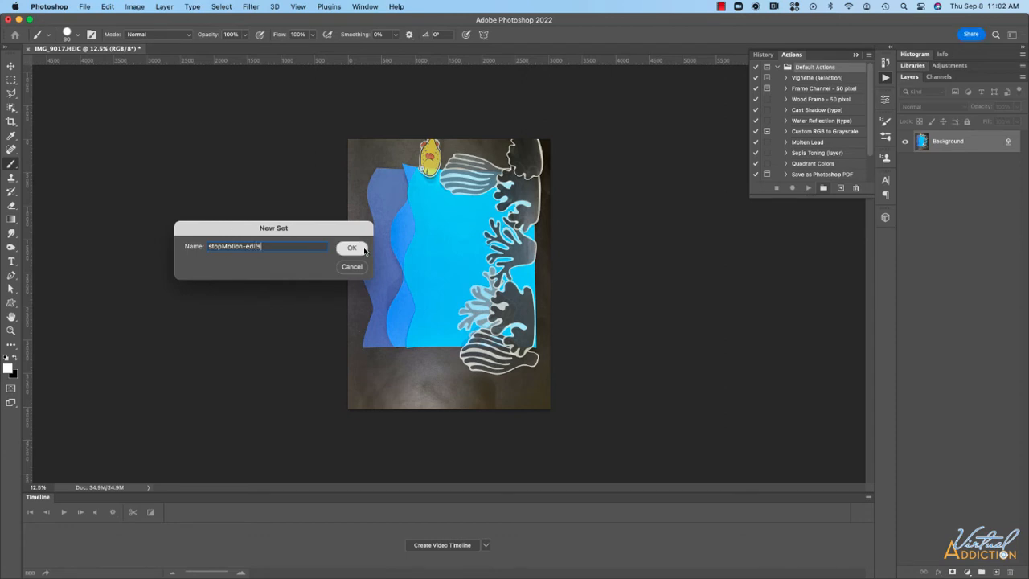
pyautogui.click(351, 247)
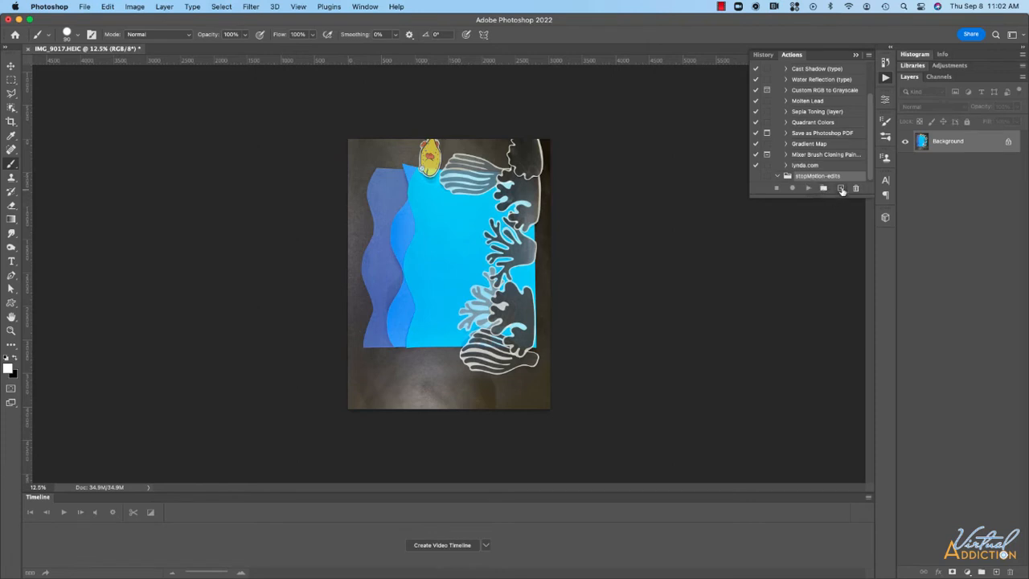
pyautogui.moveTo(841, 187)
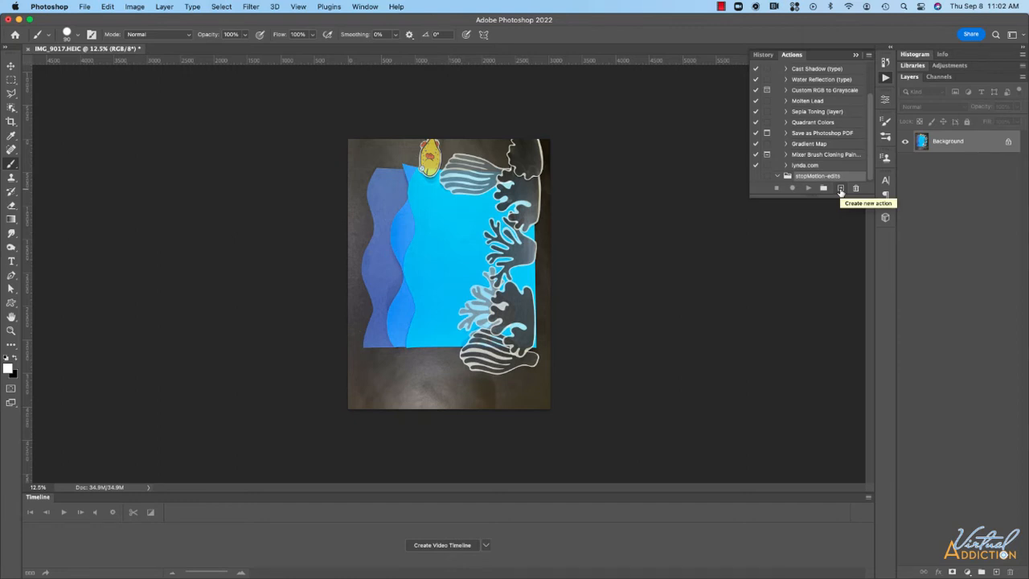
# - Create action stopmotion1 in stopMotion-edits and start recording
pyautogui.click(840, 187)
pyautogui.write('stopmotion1')
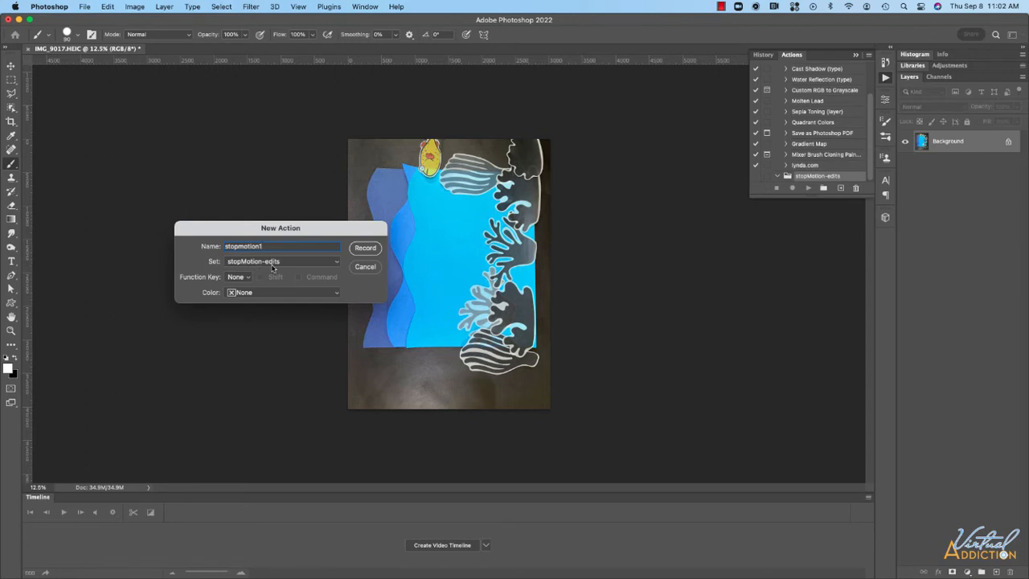
pyautogui.moveTo(237, 283)
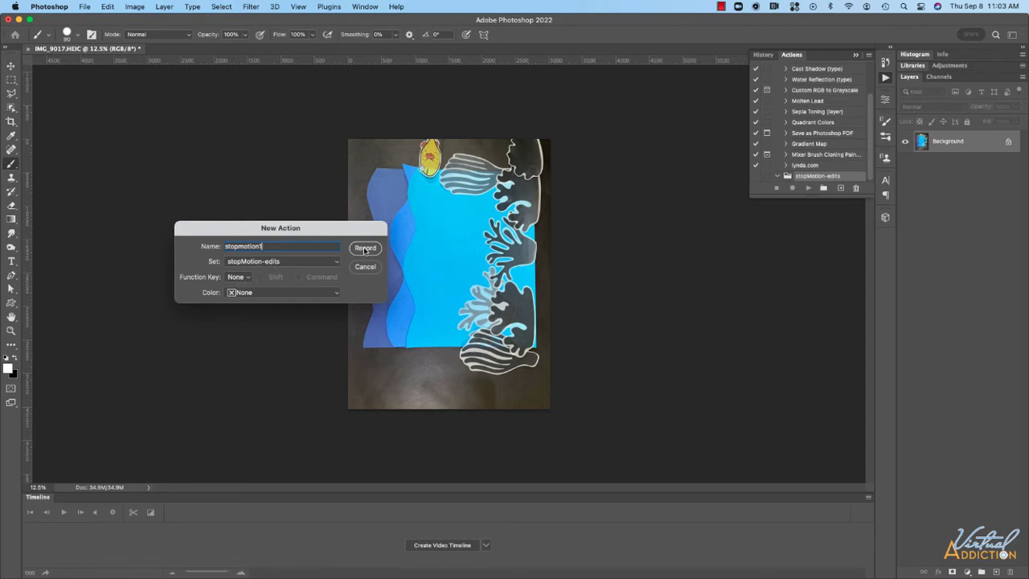
pyautogui.click(365, 247)
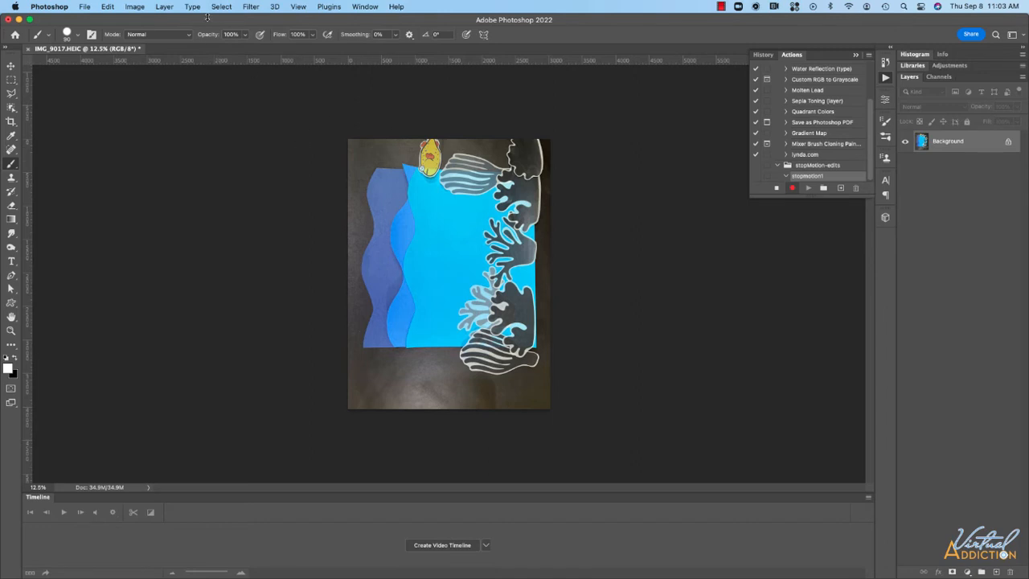
# - Rotate the photo 90° clockwise via Image Rotation
pyautogui.click(134, 7)
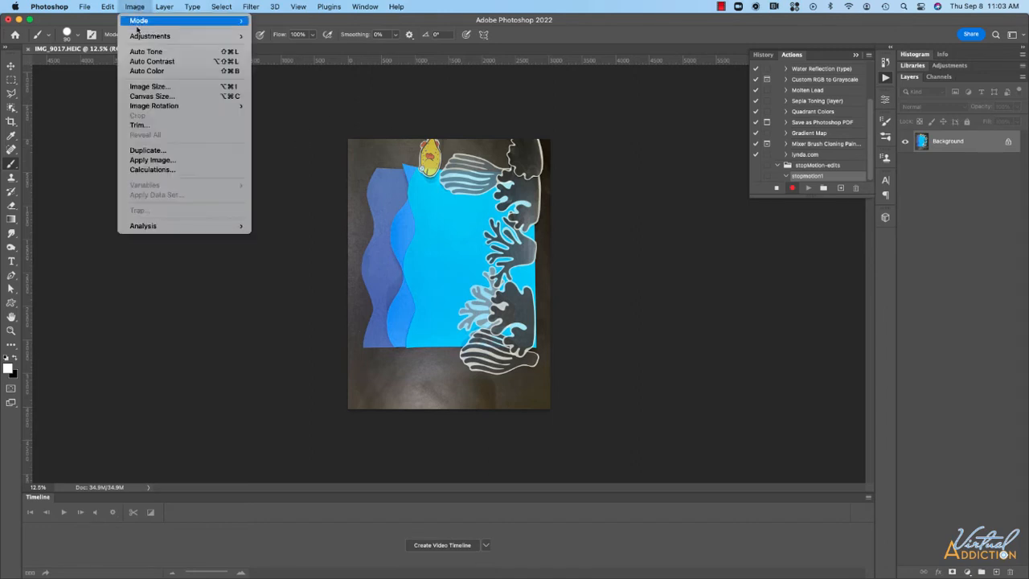
pyautogui.moveTo(153, 106)
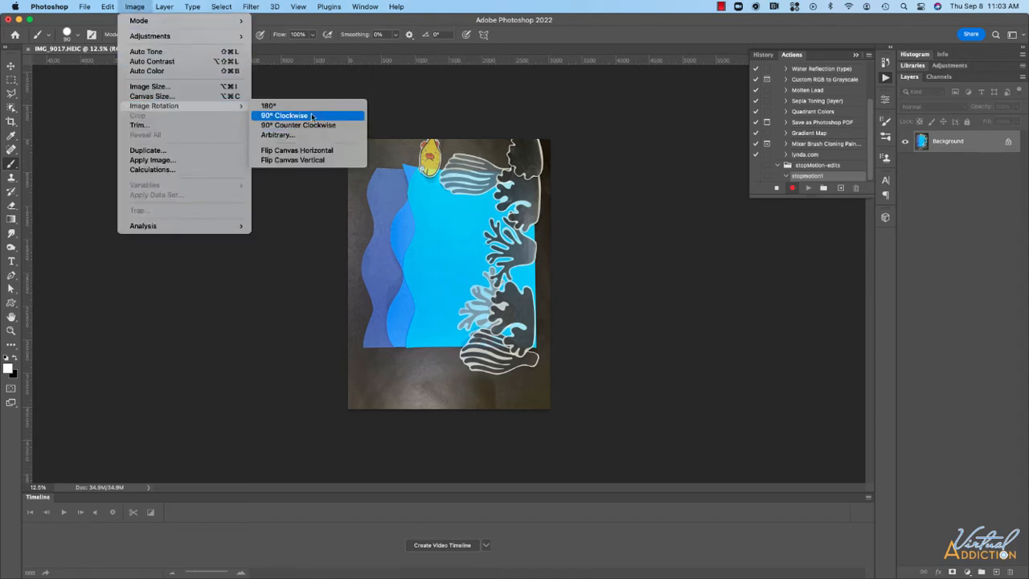
pyautogui.click(284, 115)
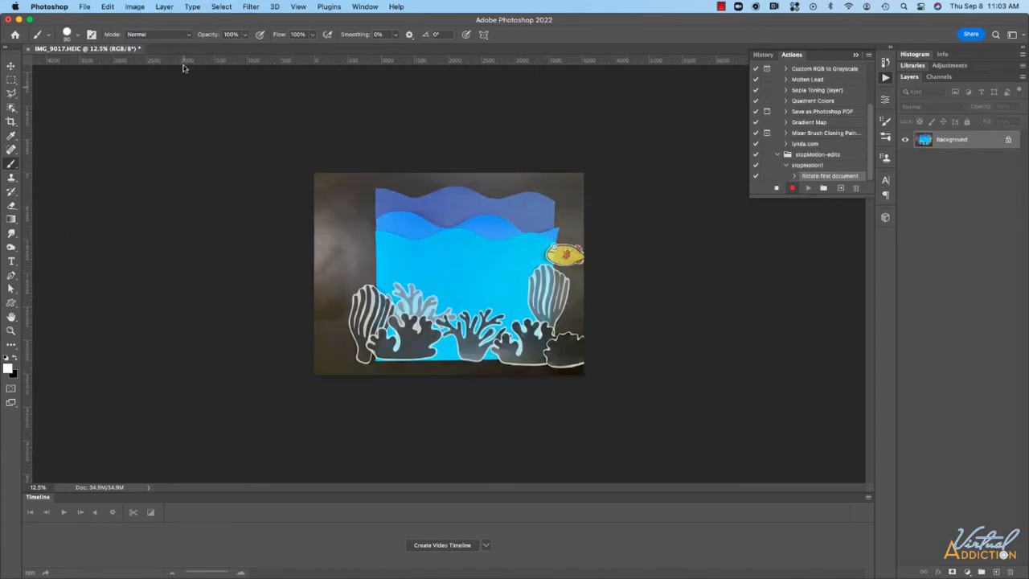
pyautogui.click(134, 7)
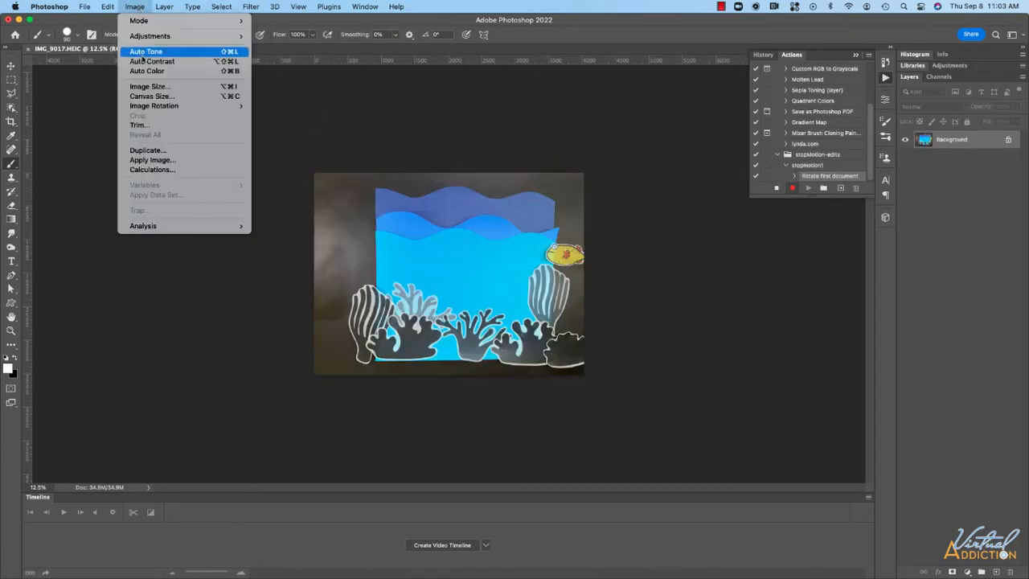
# - Set Image Size to width 1600 and height 1200 pixels
pyautogui.click(149, 86)
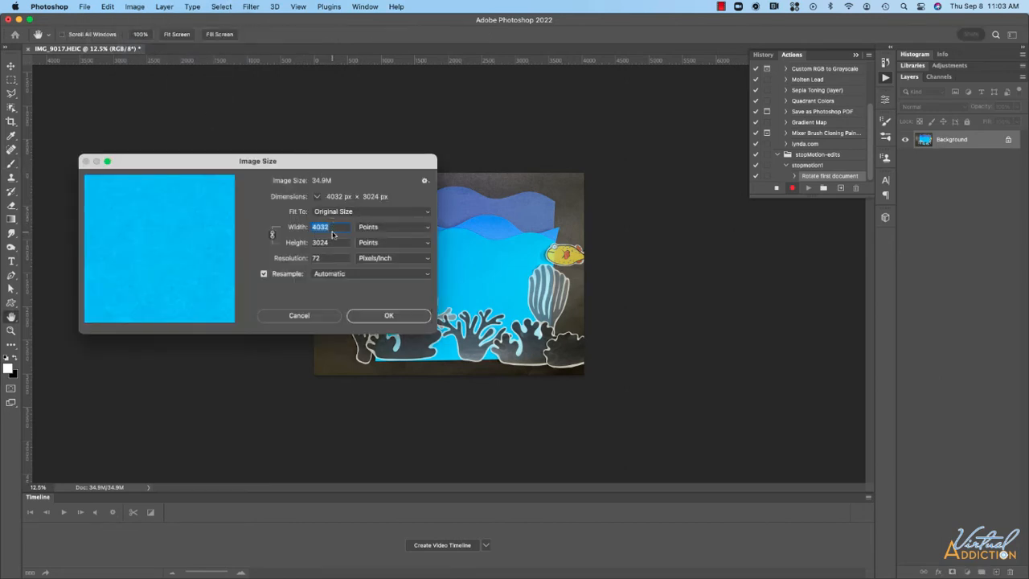
pyautogui.click(330, 242)
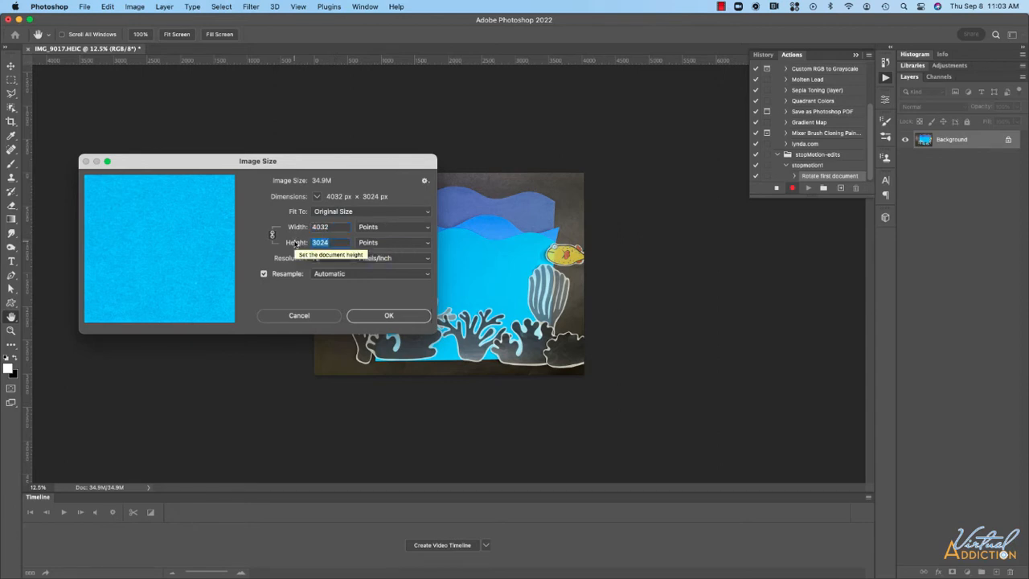
pyautogui.write('1600')
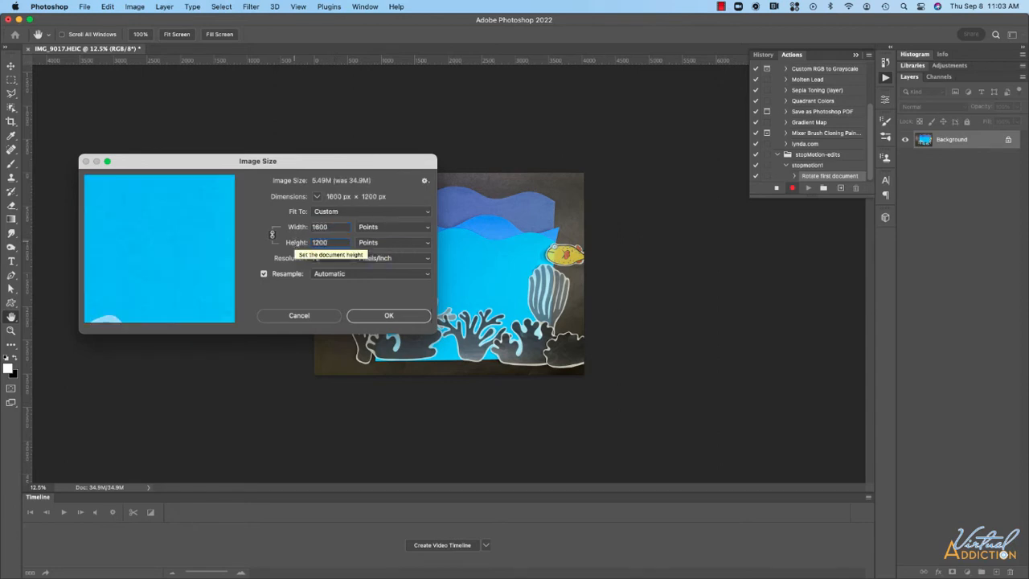
pyautogui.moveTo(333, 226)
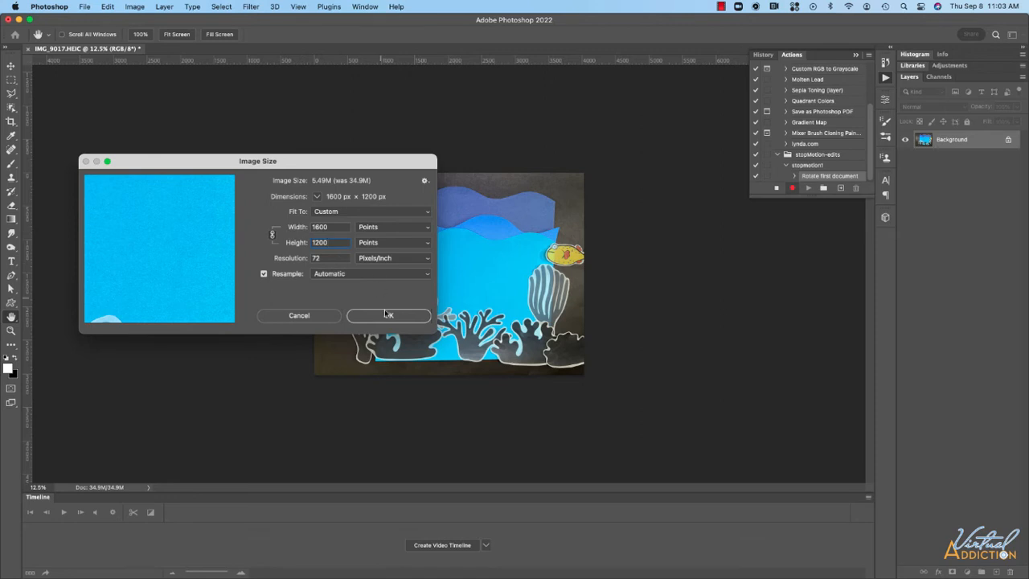
pyautogui.click(389, 314)
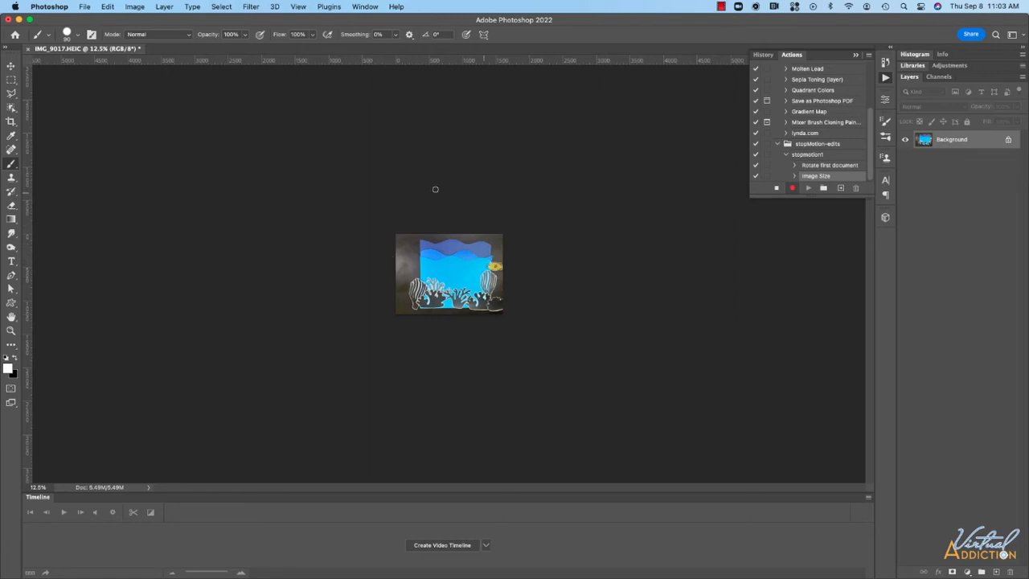
pyautogui.moveTo(406, 197)
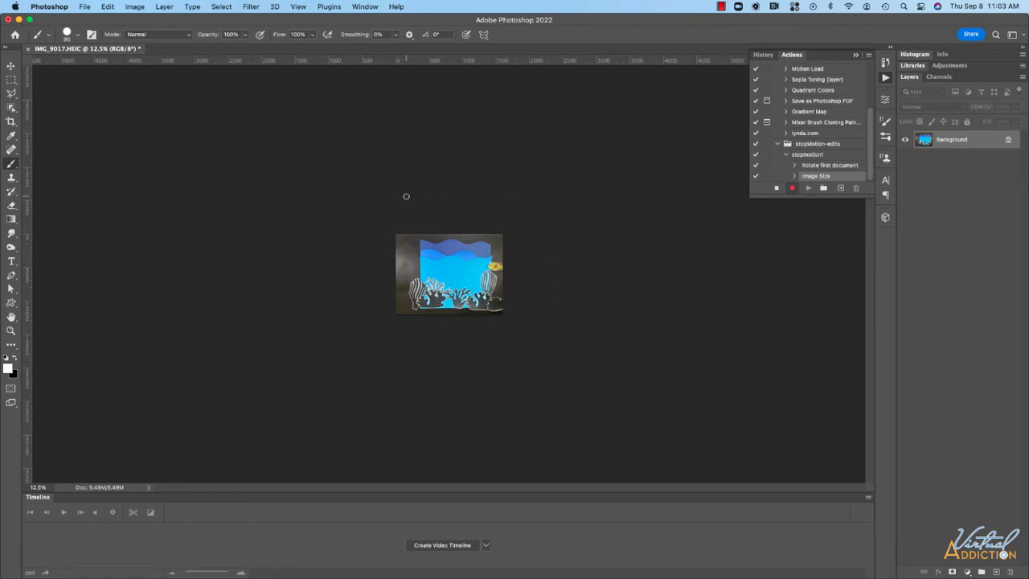
# - Open Export > Save for Web (Legacy) showing JPEG previews at Maximum quality
pyautogui.click(84, 7)
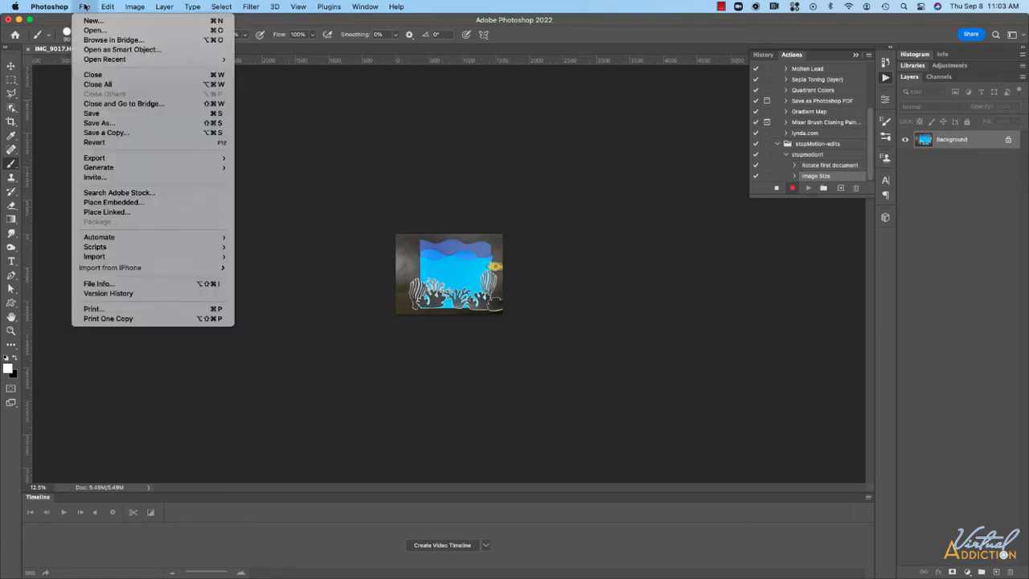
pyautogui.moveTo(94, 158)
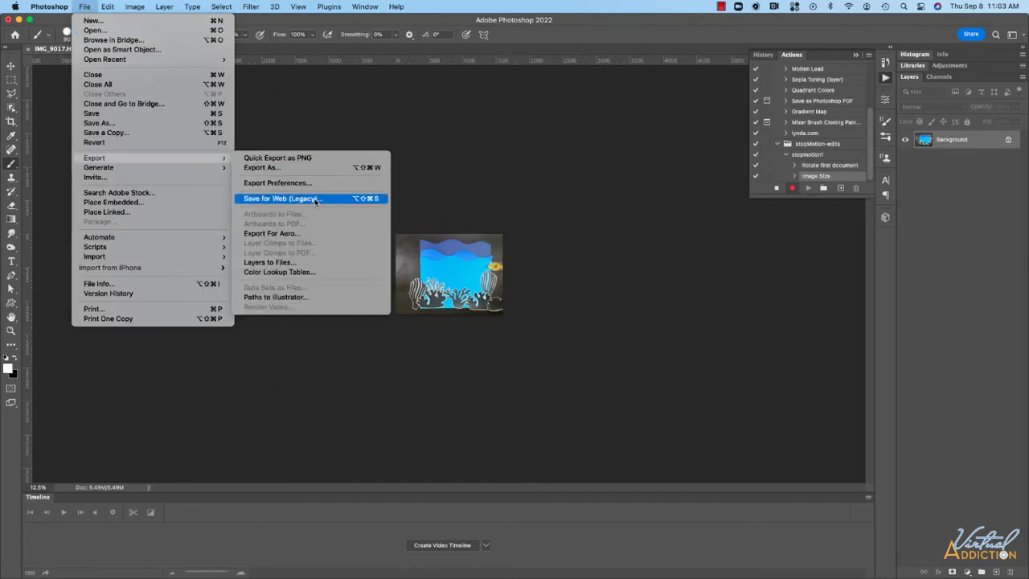
pyautogui.click(282, 199)
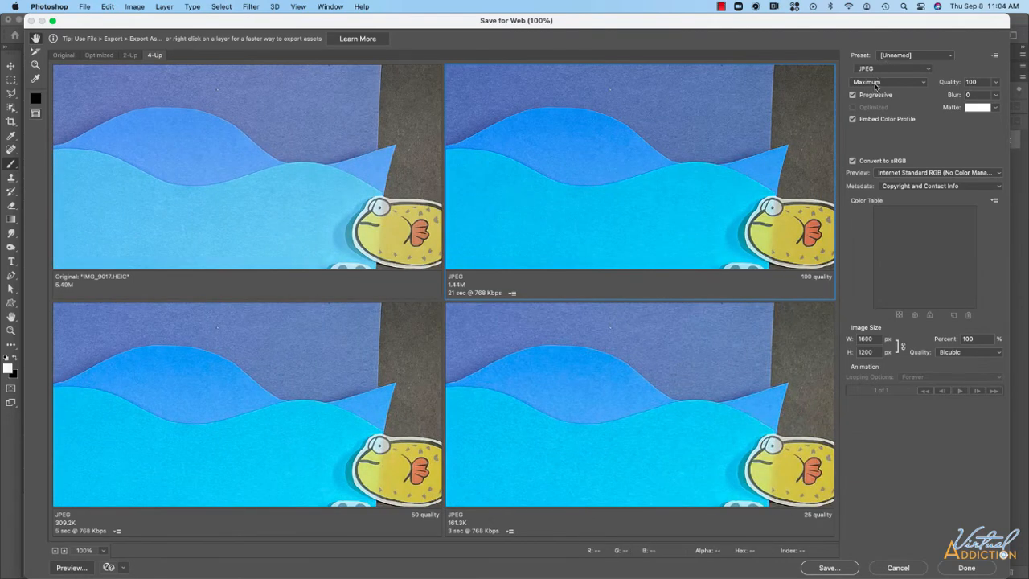
pyautogui.moveTo(494, 241)
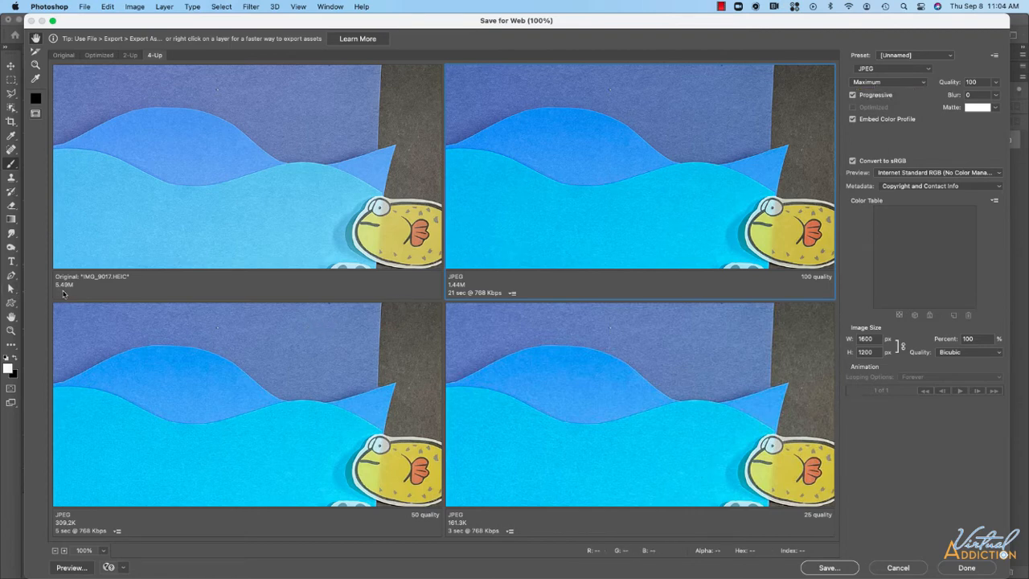
pyautogui.moveTo(462, 293)
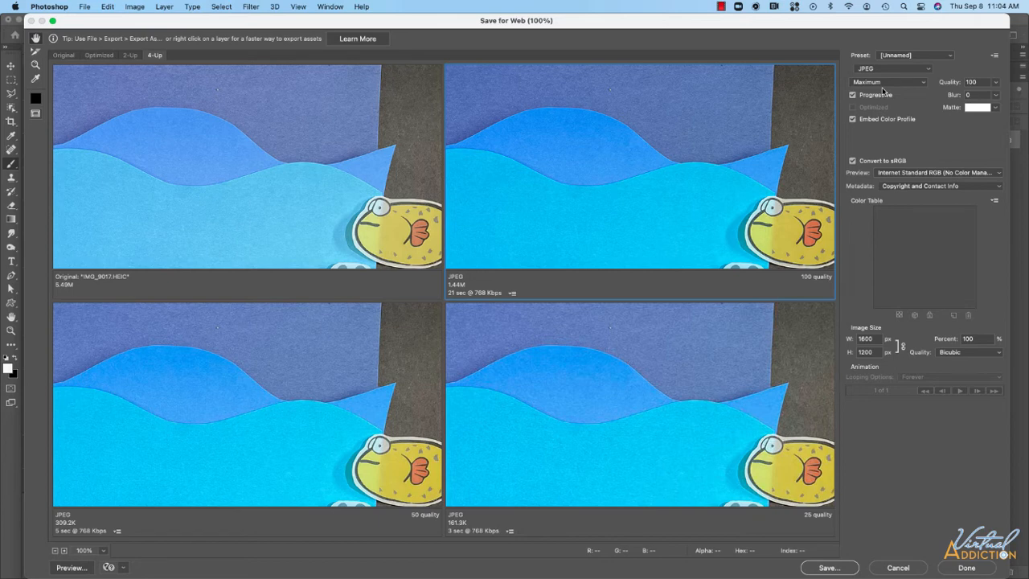
pyautogui.moveTo(747, 220)
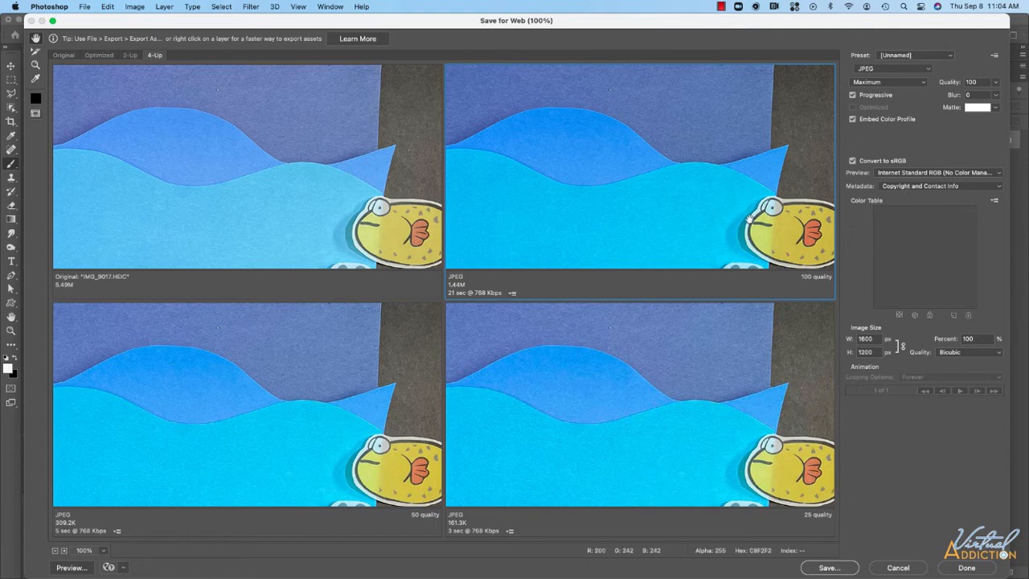
# - Save the JPEG into a new 'optimized' folder inside BATCH
pyautogui.click(828, 567)
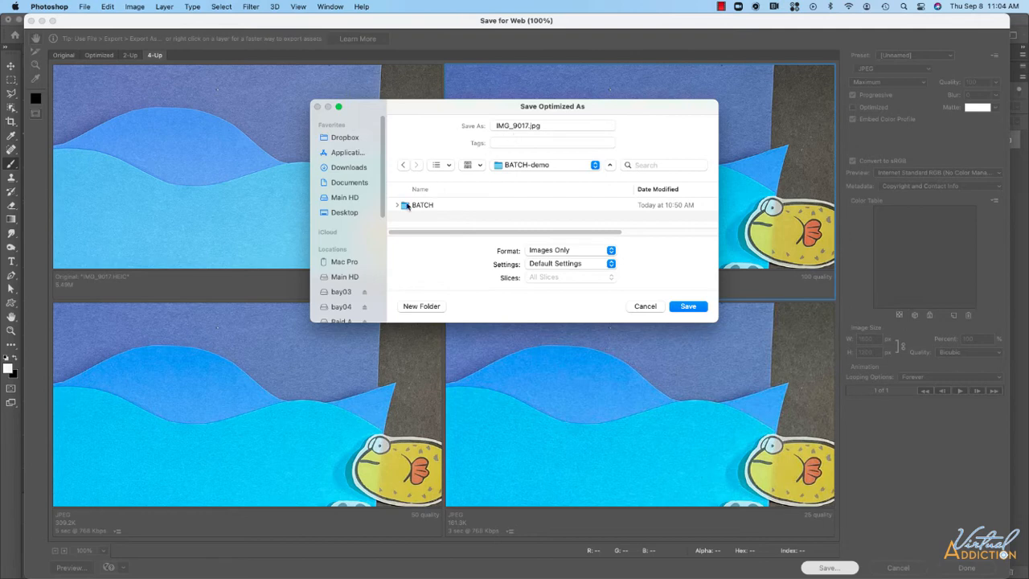
pyautogui.doubleClick(422, 205)
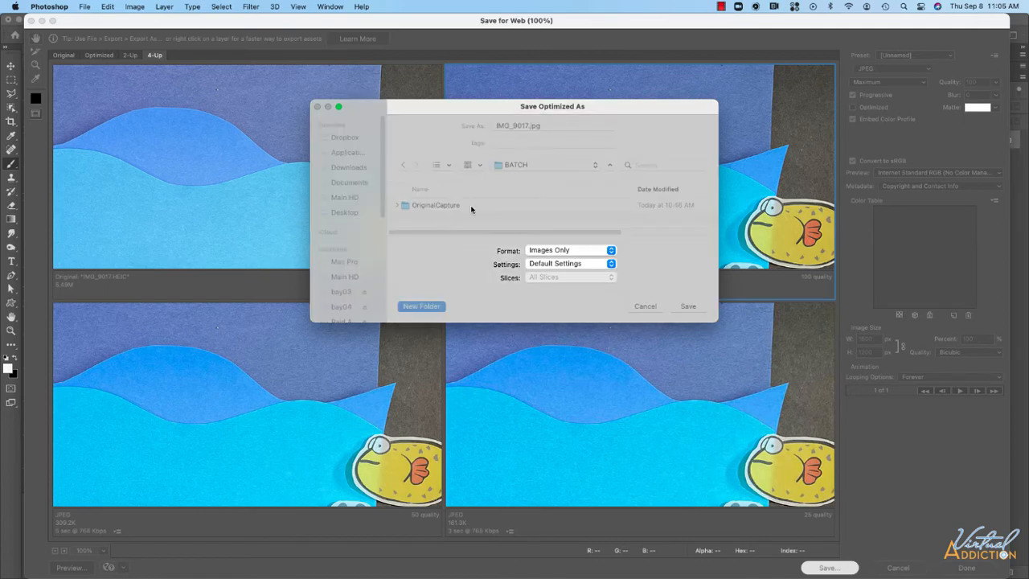
pyautogui.click(420, 306)
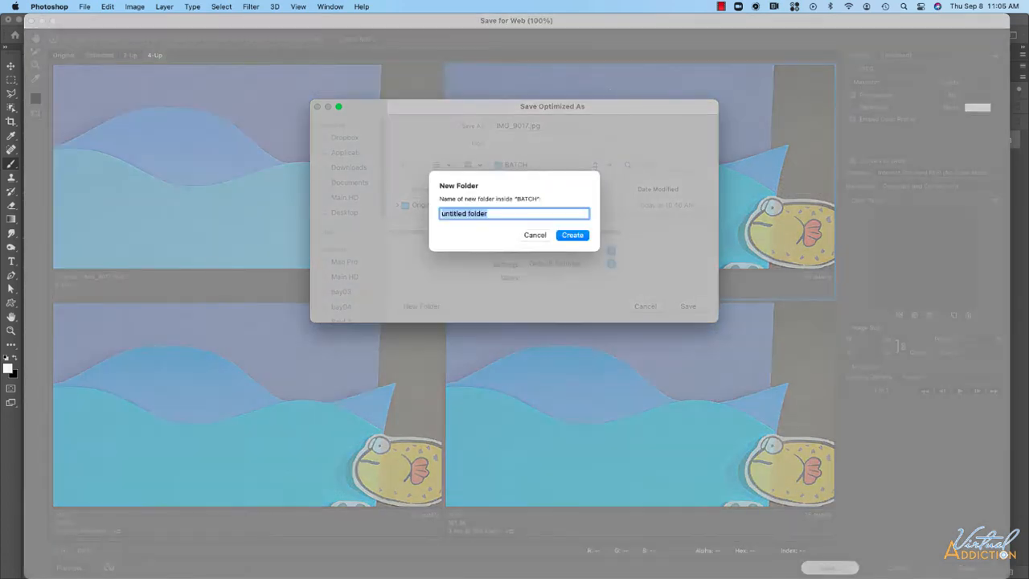
pyautogui.click(534, 235)
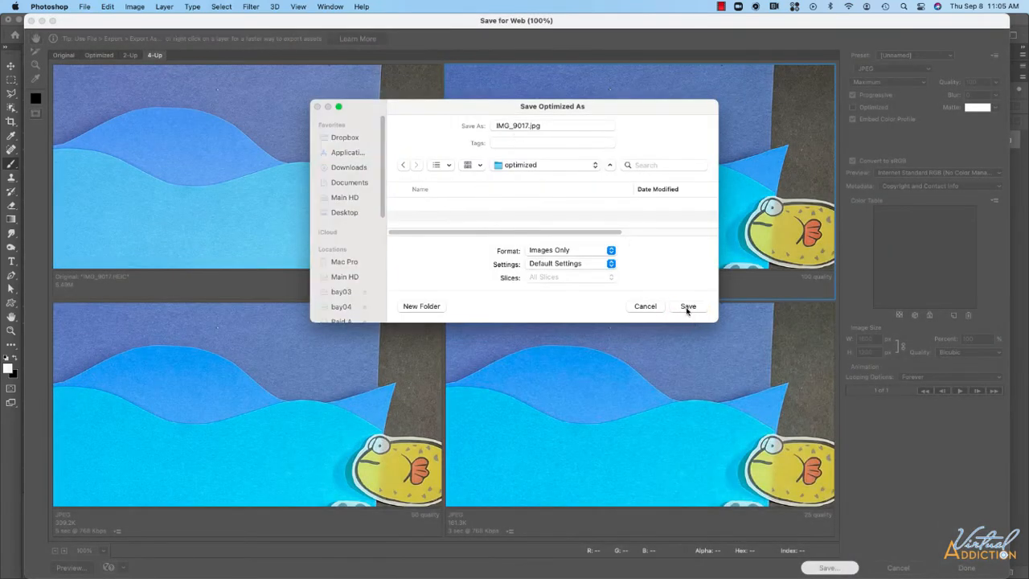
pyautogui.click(688, 305)
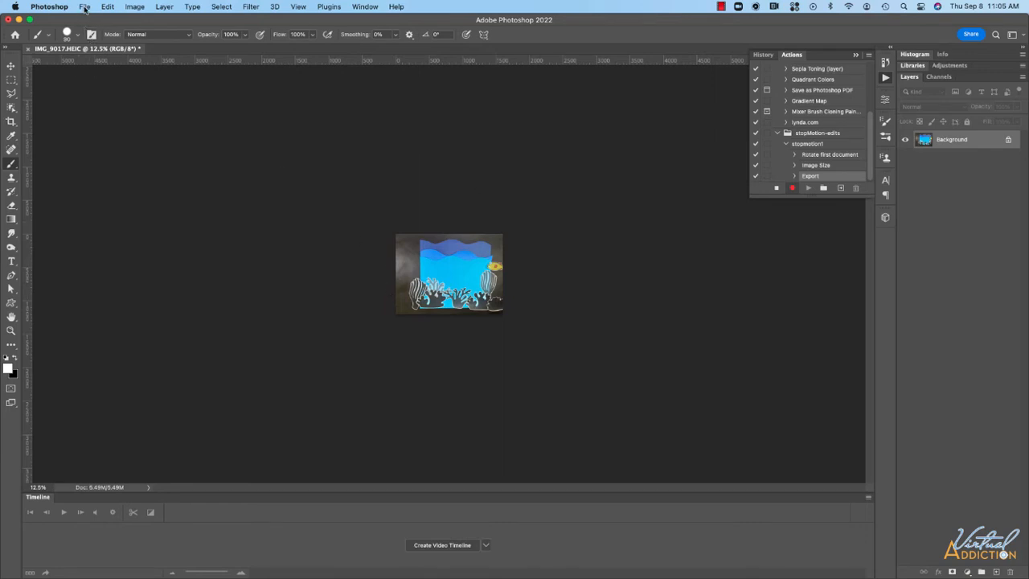
# - Close IMG_9017.HEIC, choosing Don't Save
pyautogui.click(84, 6)
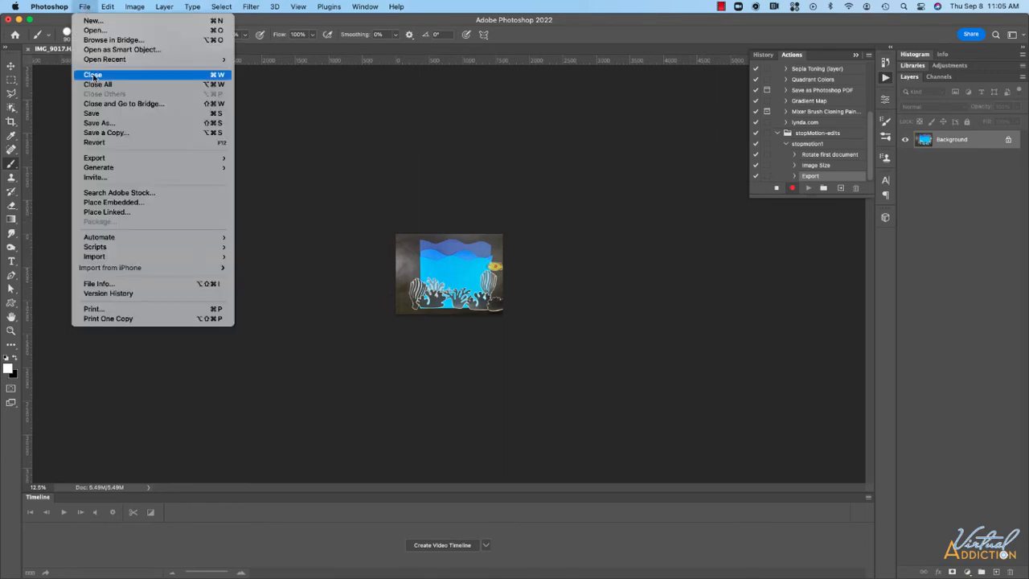
pyautogui.click(94, 74)
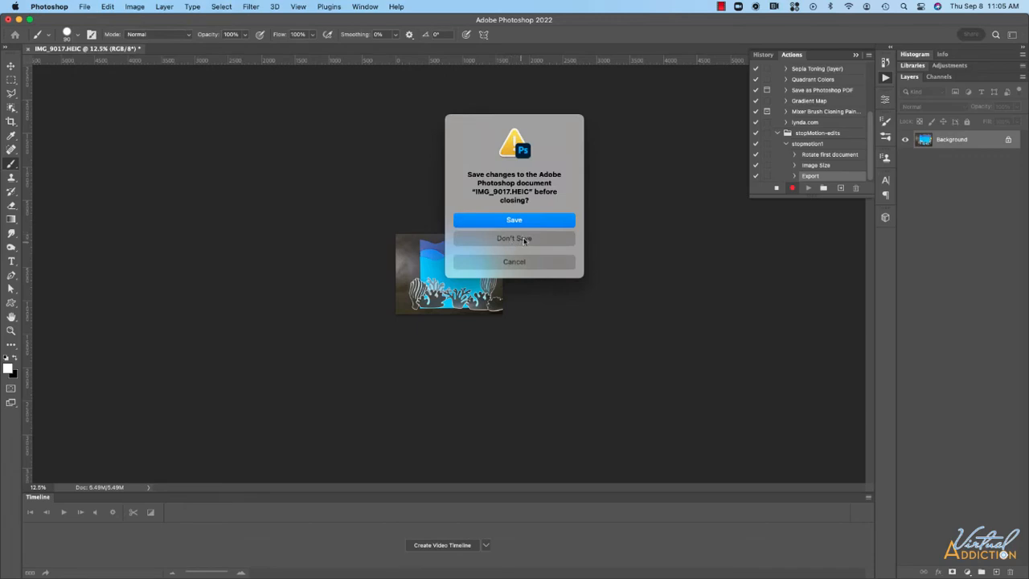
pyautogui.click(513, 238)
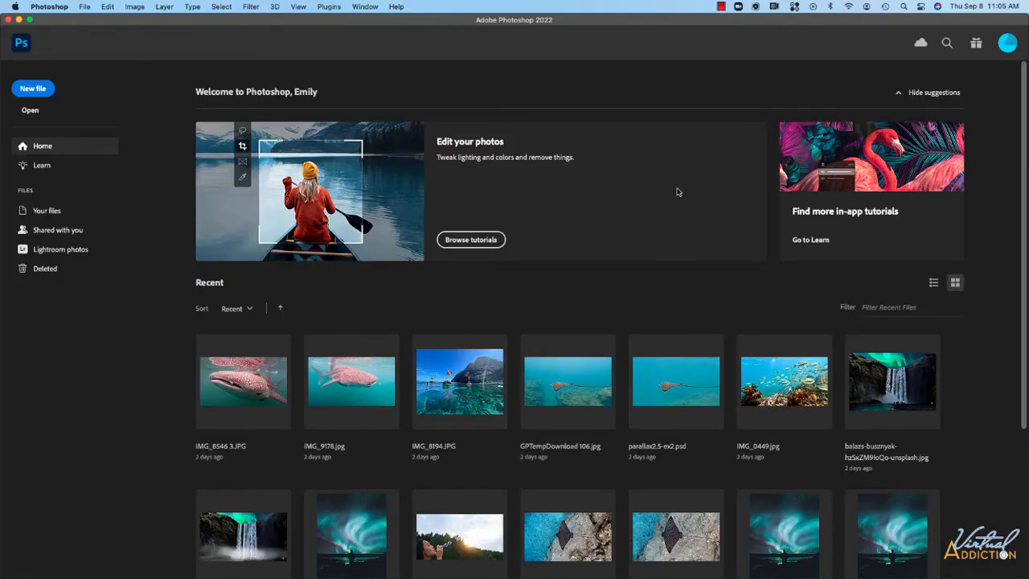
pyautogui.moveTo(726, 237)
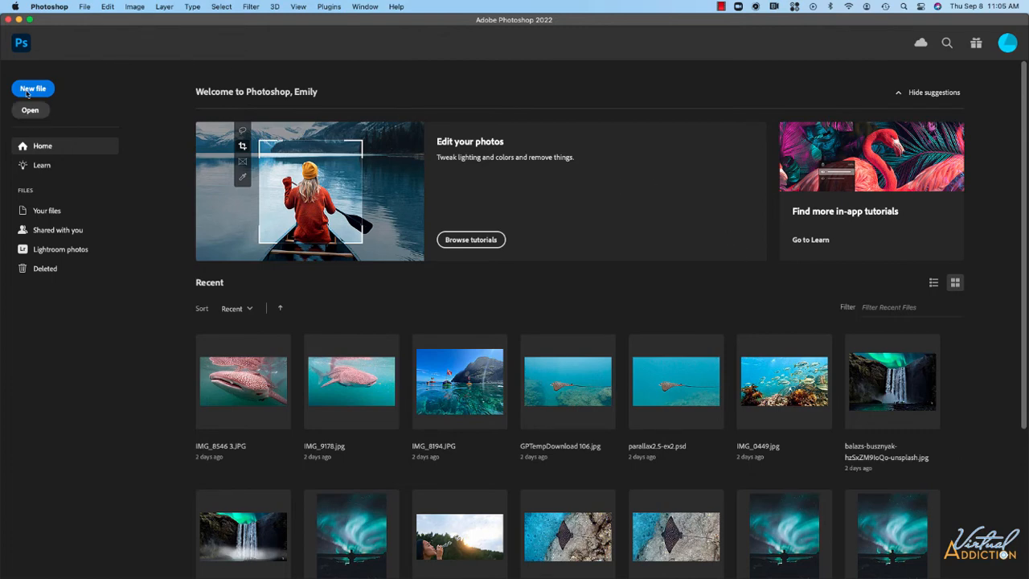
# - Create a 45 × 36 px blank document from the Clipboard preset
pyautogui.click(32, 89)
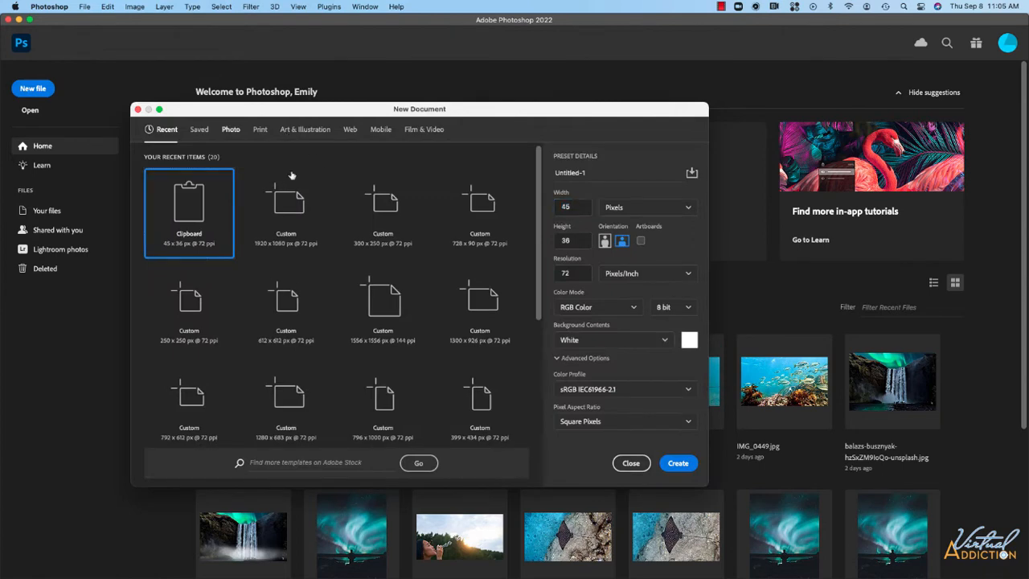
pyautogui.moveTo(678, 463)
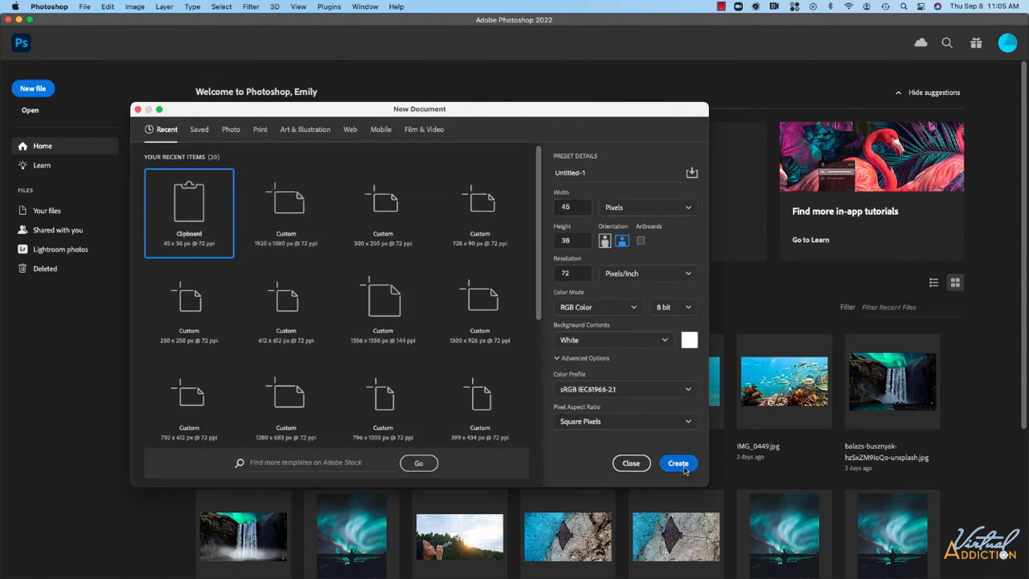
pyautogui.click(677, 463)
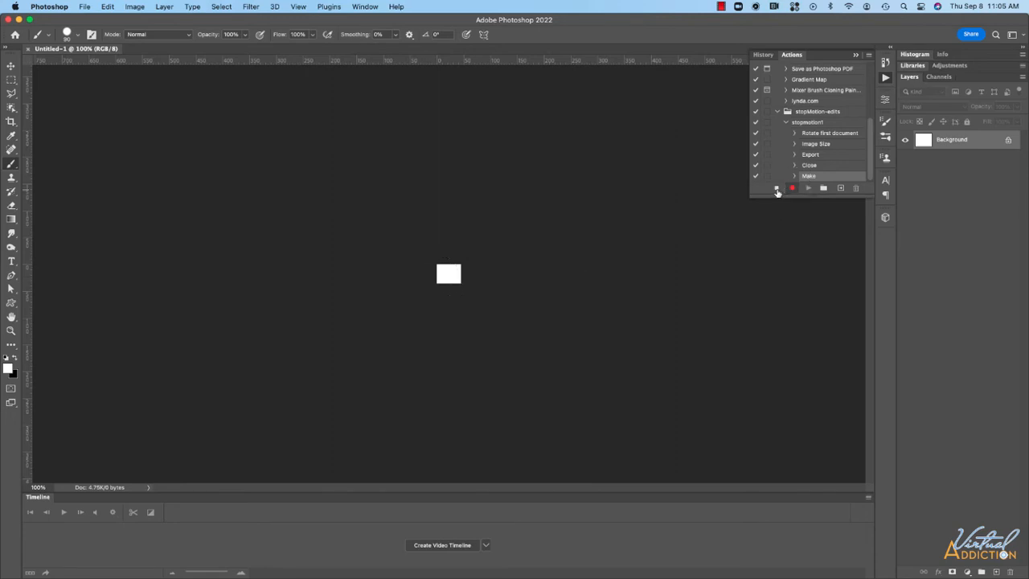
pyautogui.moveTo(777, 188)
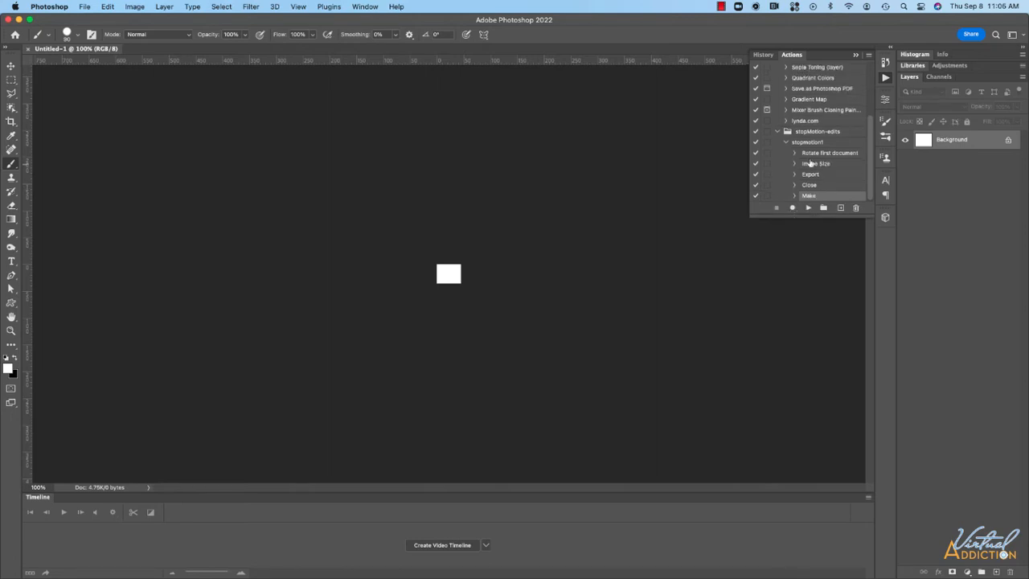
pyautogui.moveTo(808, 163)
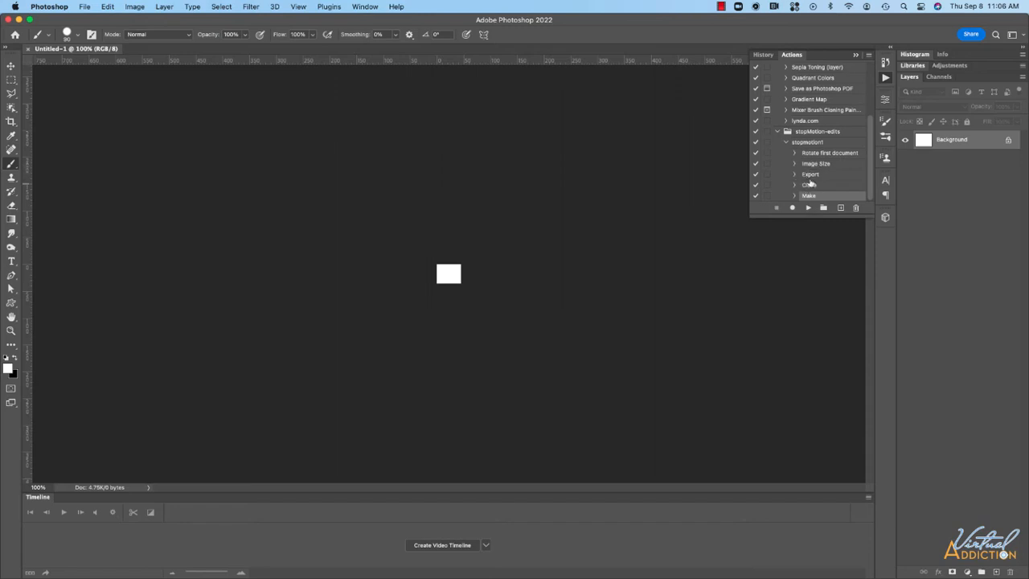
# - Delete the Make (new document) step from stopmotion1 so the action ends with Close
pyautogui.click(794, 164)
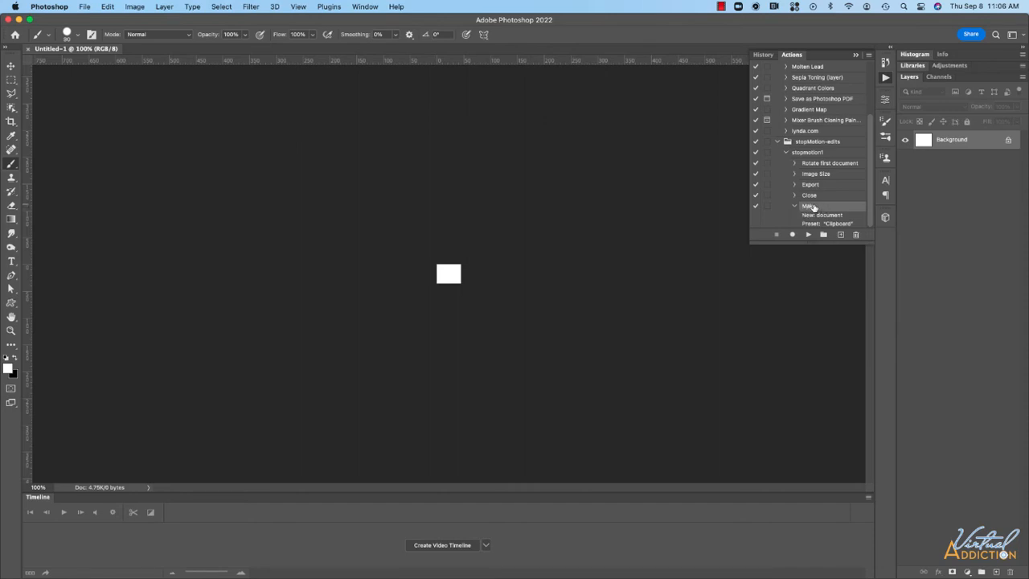
pyautogui.click(855, 234)
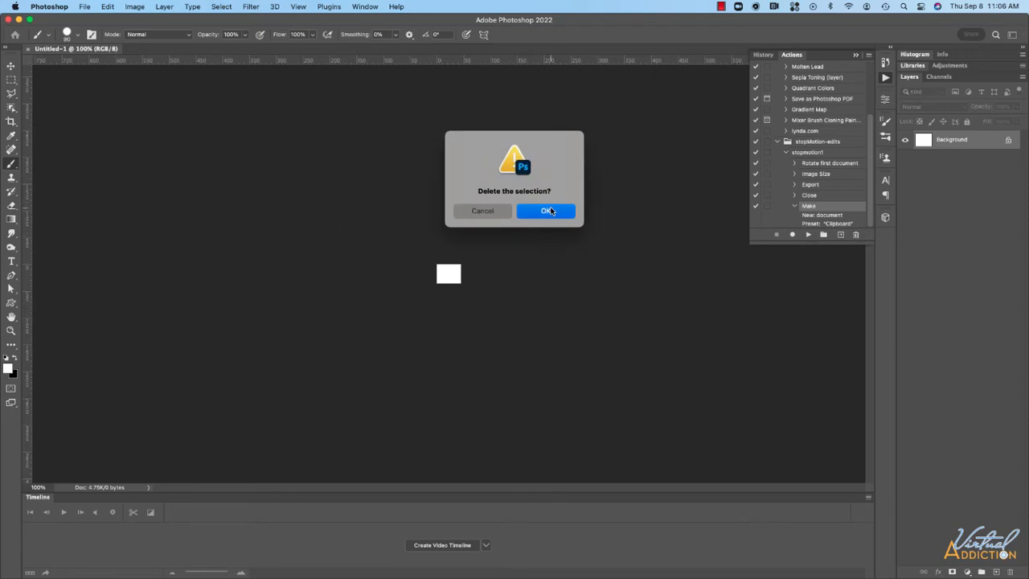
pyautogui.click(547, 211)
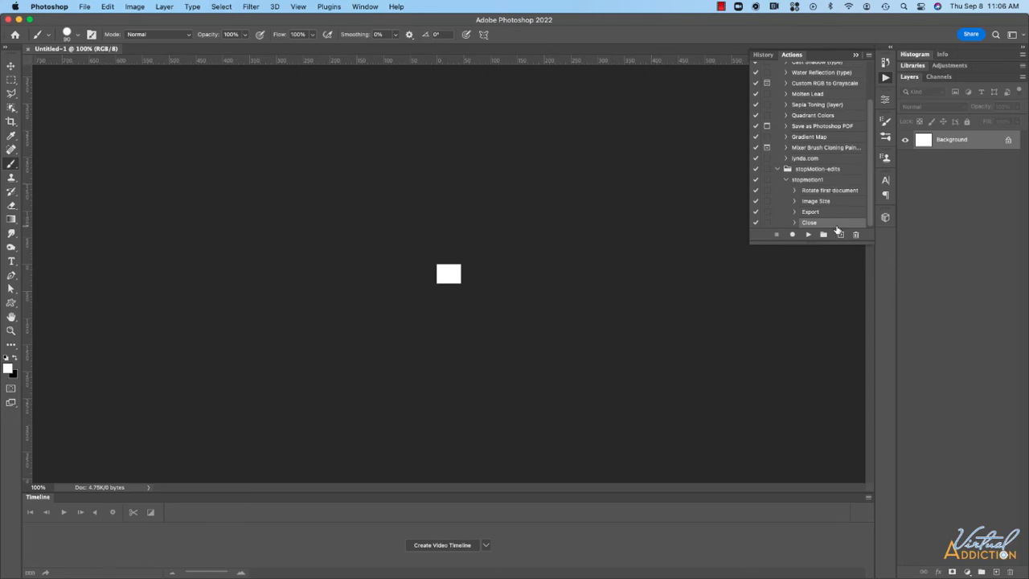
pyautogui.moveTo(822, 235)
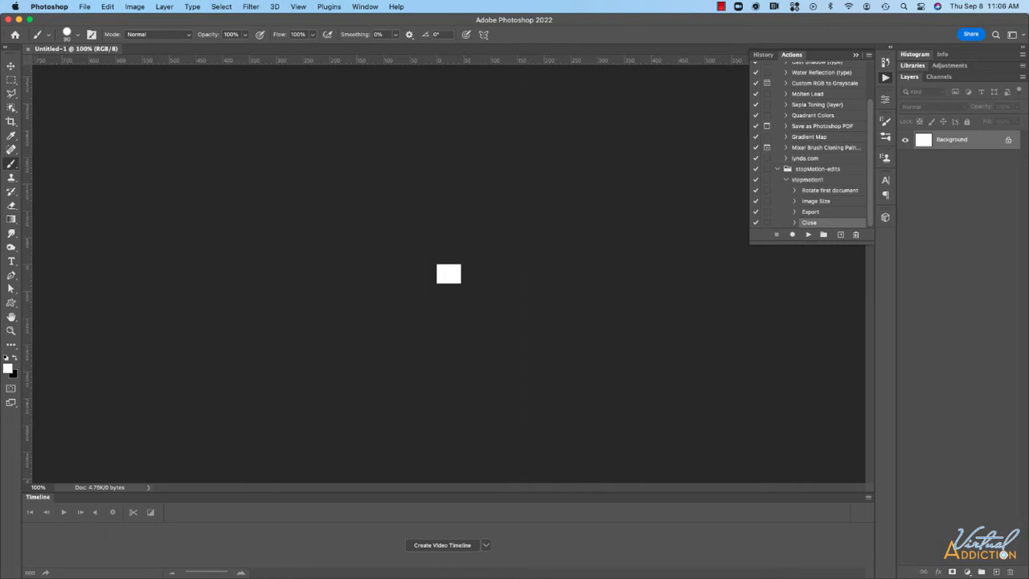
pyautogui.click(11, 66)
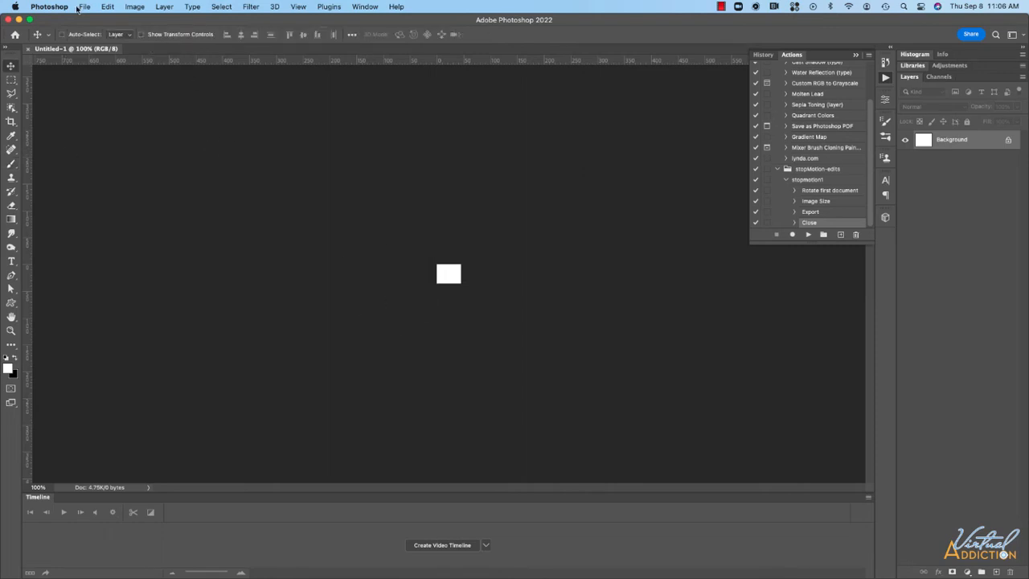
pyautogui.click(84, 7)
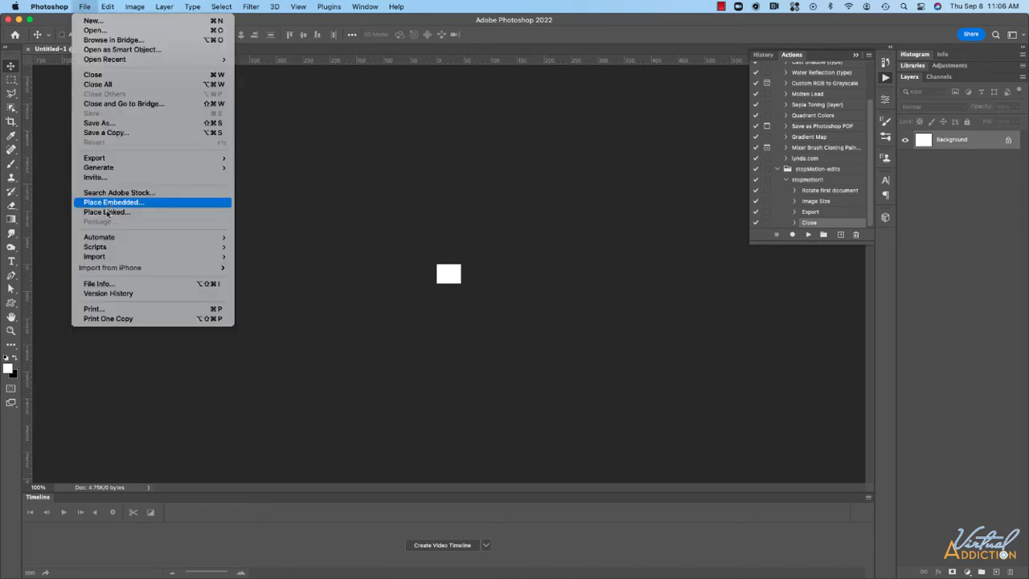
pyautogui.moveTo(99, 237)
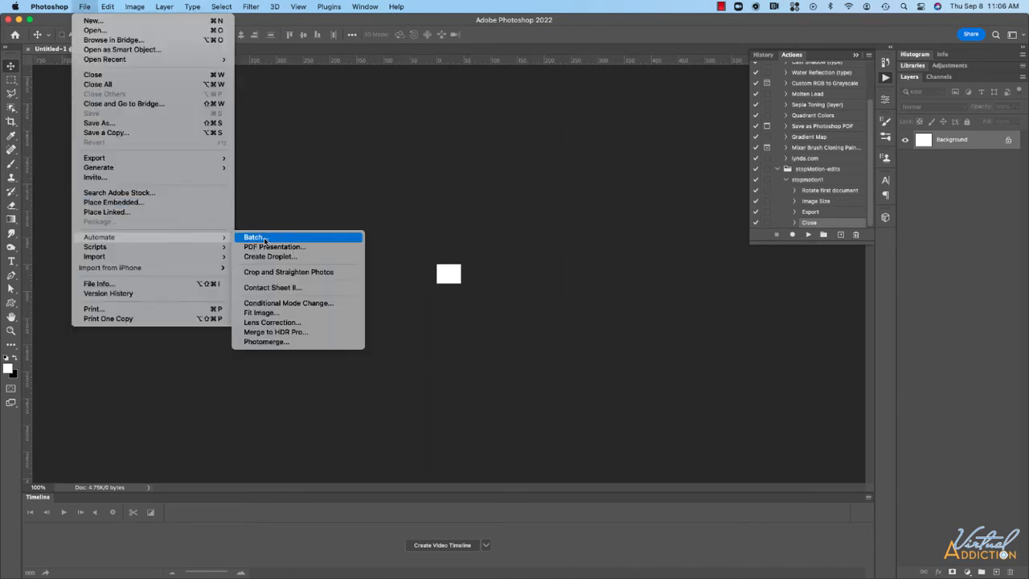
pyautogui.click(254, 237)
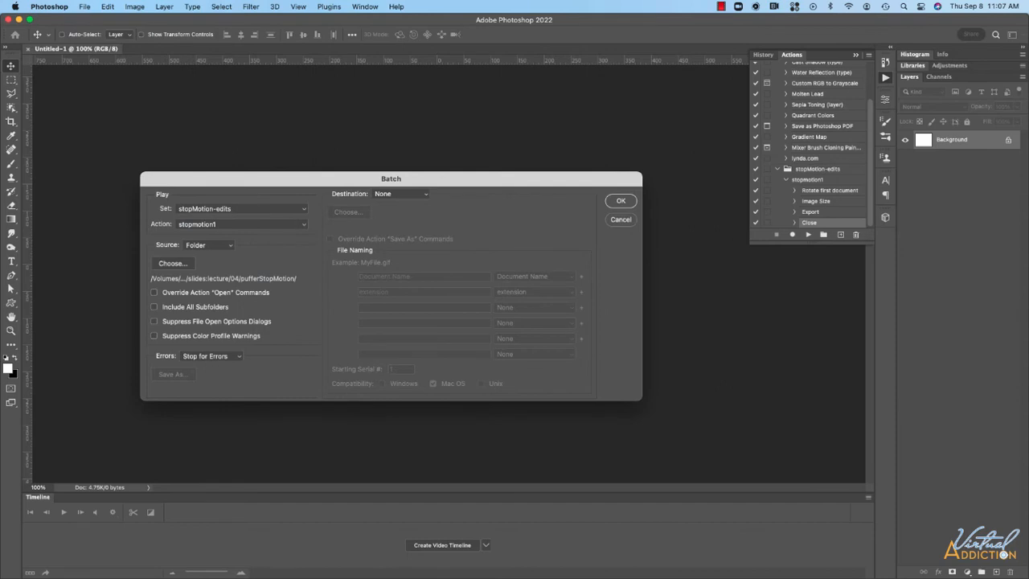
pyautogui.moveTo(102, 258)
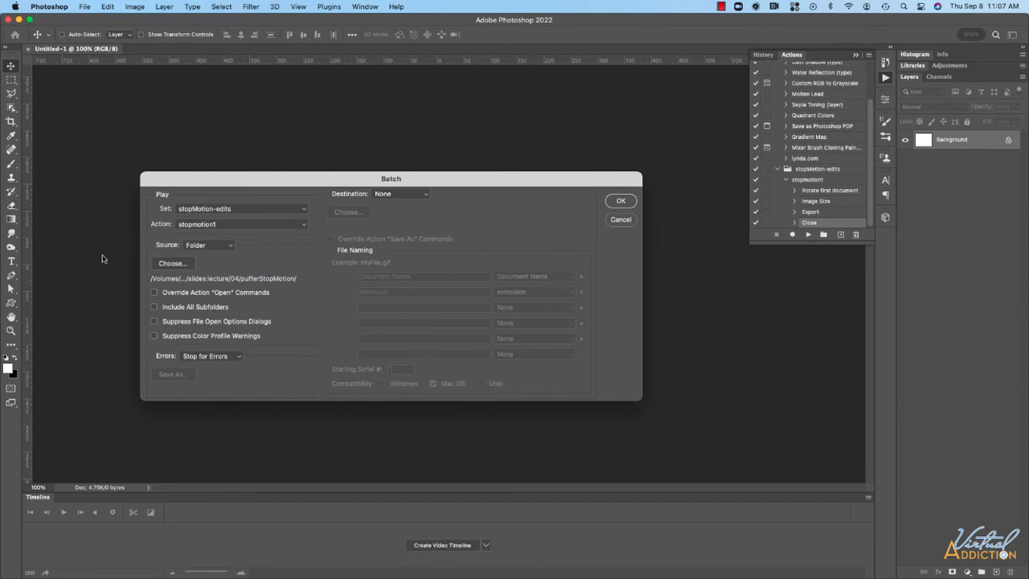
pyautogui.moveTo(260, 320)
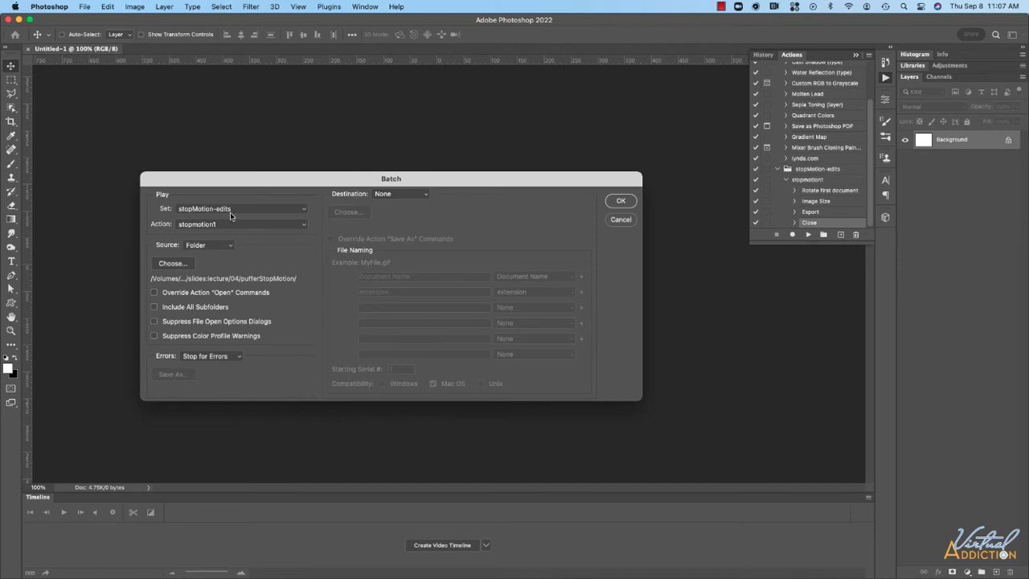
pyautogui.moveTo(207, 231)
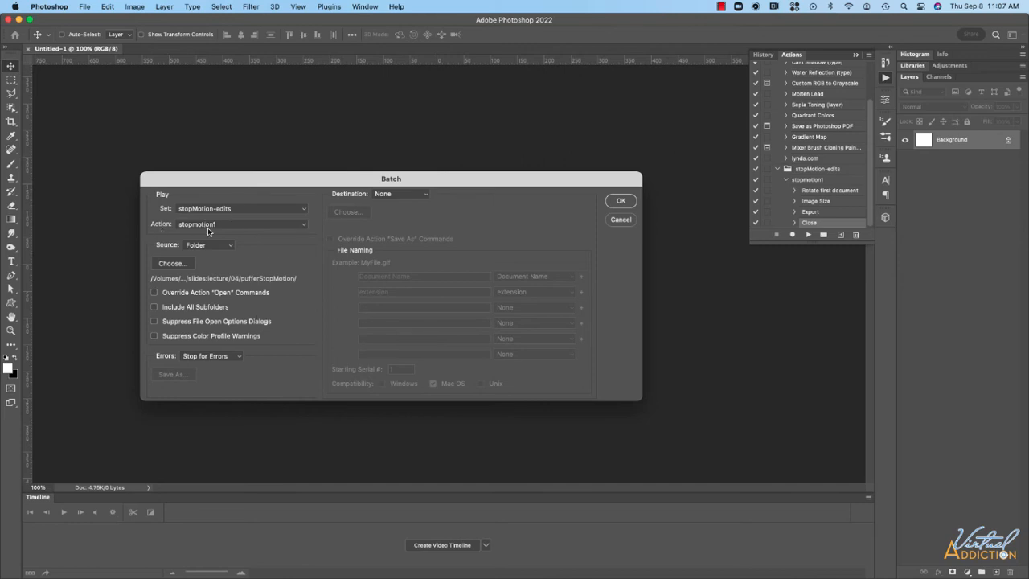
pyautogui.moveTo(225, 260)
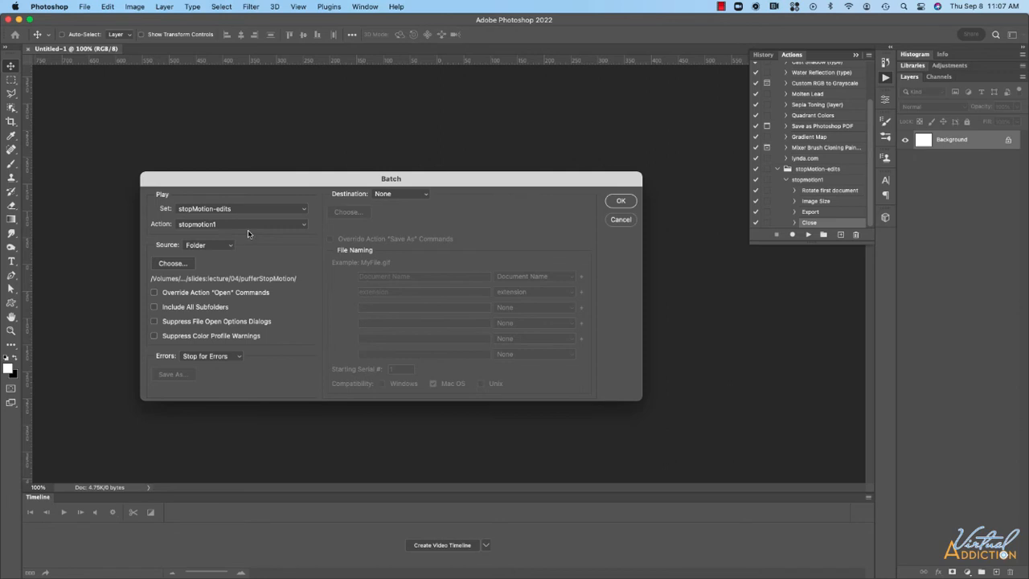
pyautogui.moveTo(172, 263)
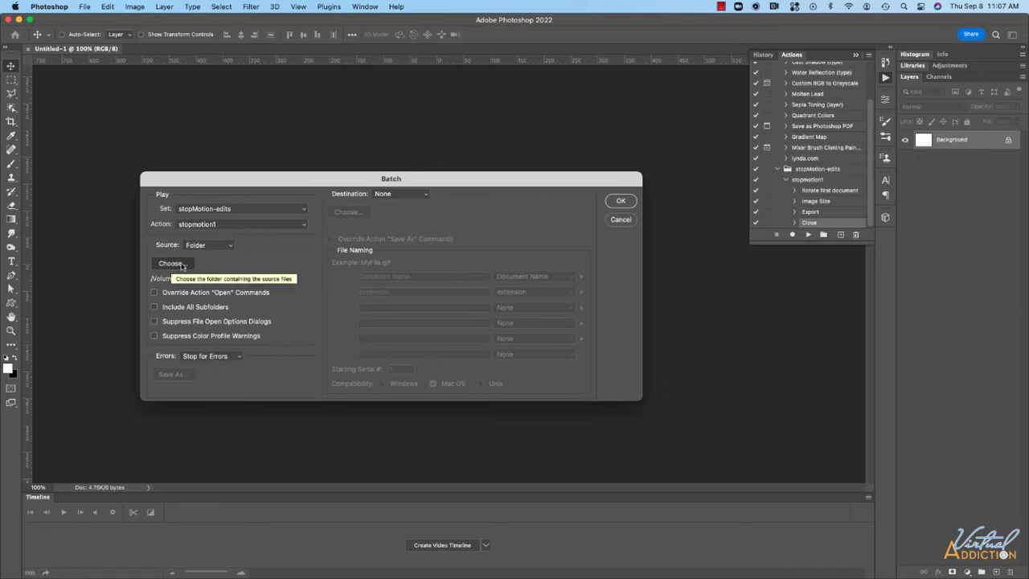
# - Set the batch source folder to OriginalCapture
pyautogui.click(172, 263)
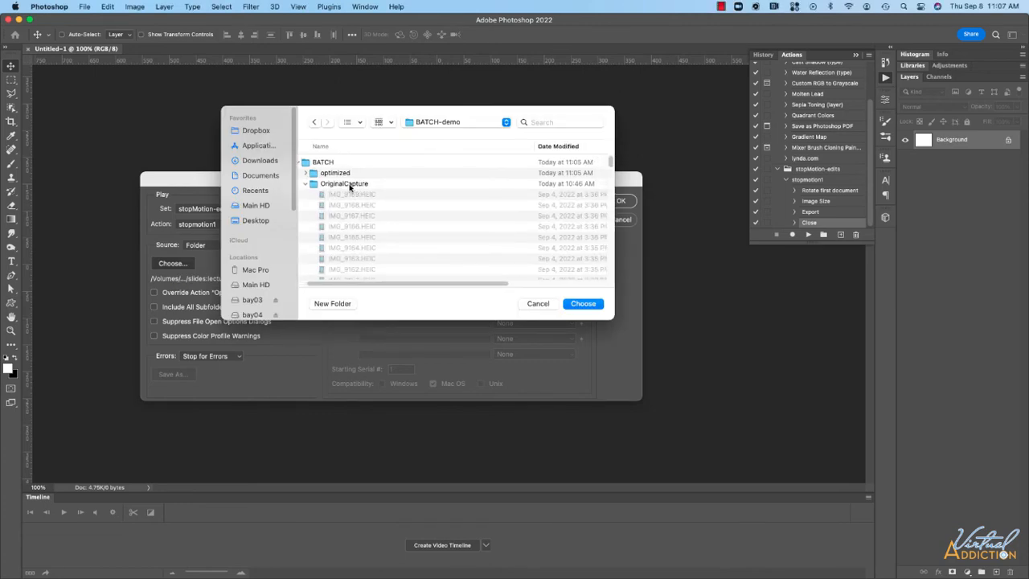
pyautogui.click(344, 183)
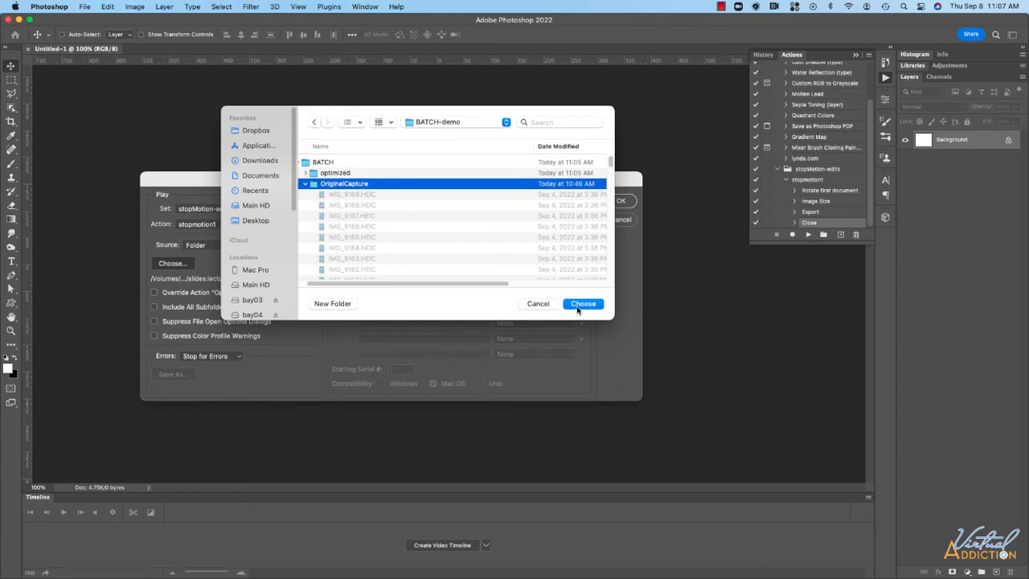
pyautogui.click(583, 303)
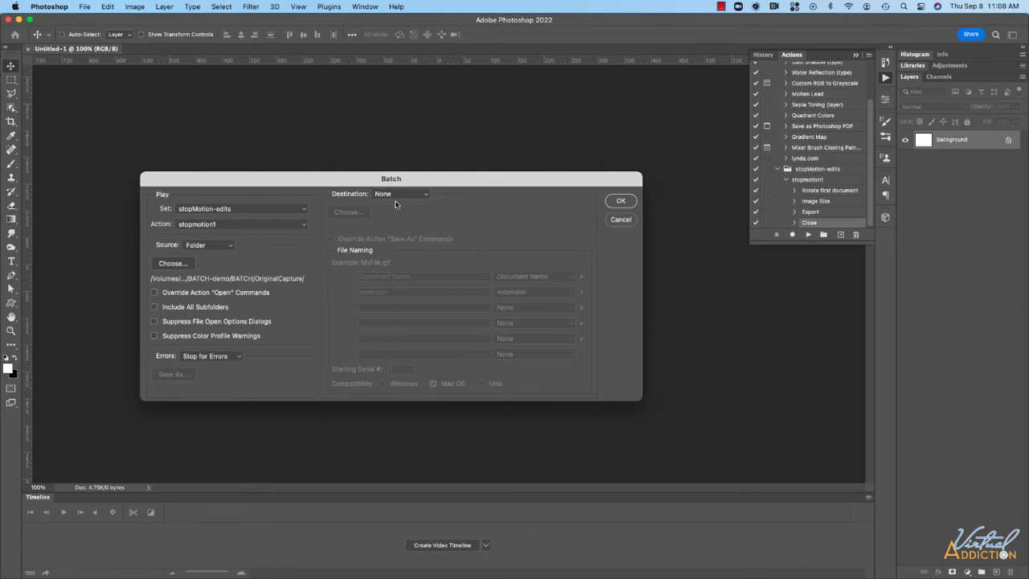
pyautogui.moveTo(399, 197)
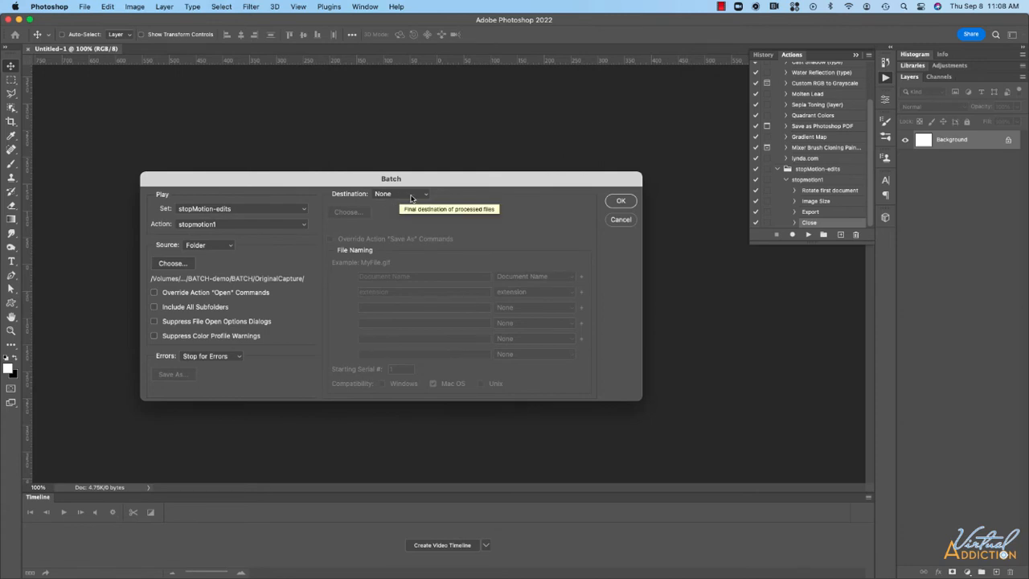
# - Set the batch destination to Folder, pointing to BATCH/optimized
pyautogui.click(399, 194)
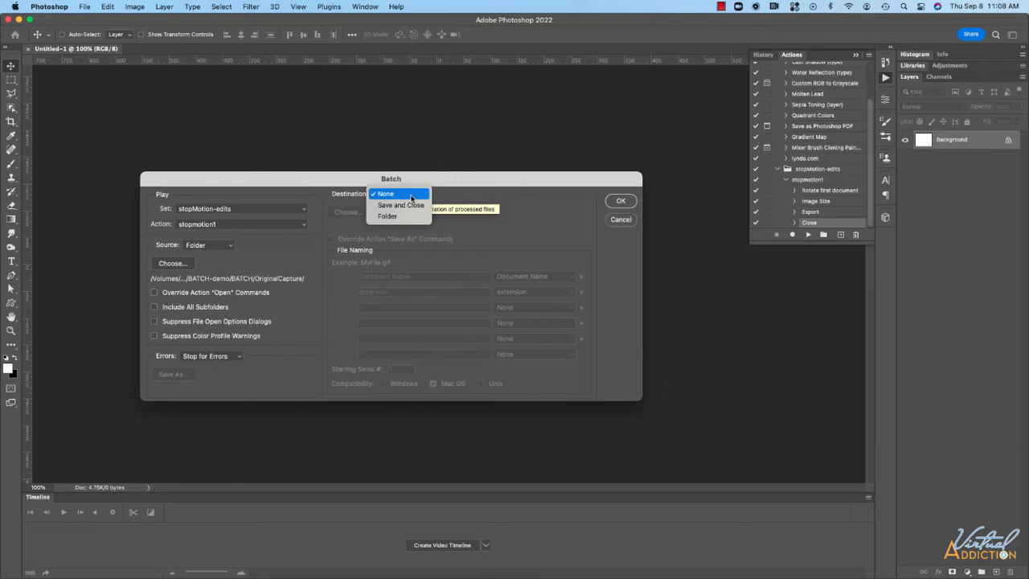
pyautogui.moveTo(389, 217)
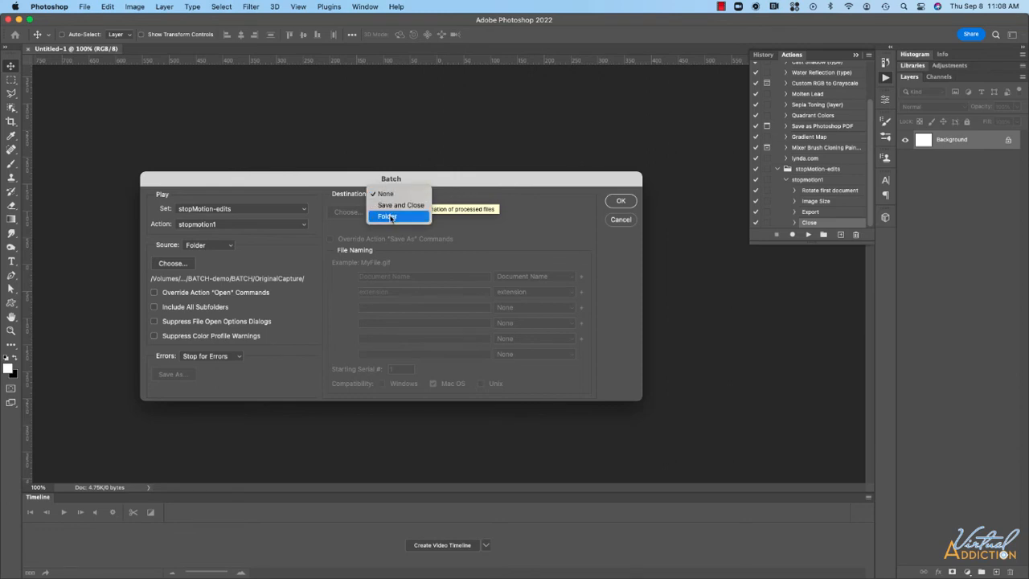
pyautogui.click(387, 216)
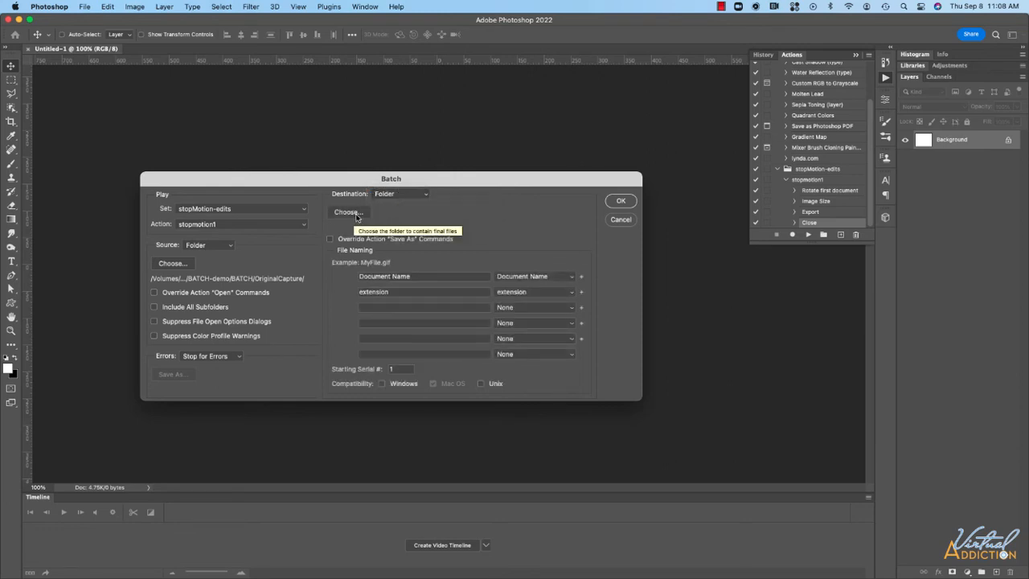
pyautogui.click(347, 212)
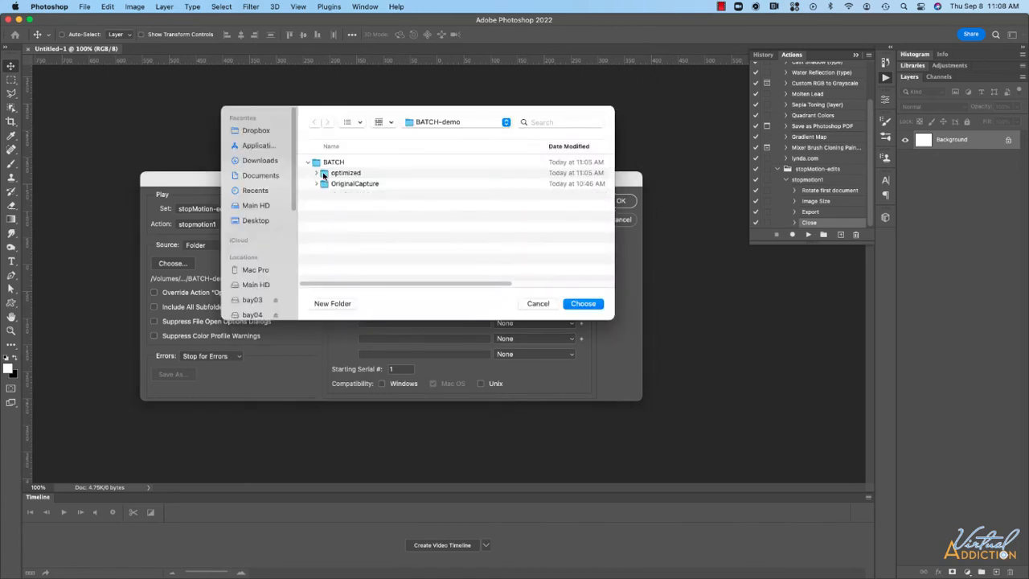
pyautogui.click(345, 172)
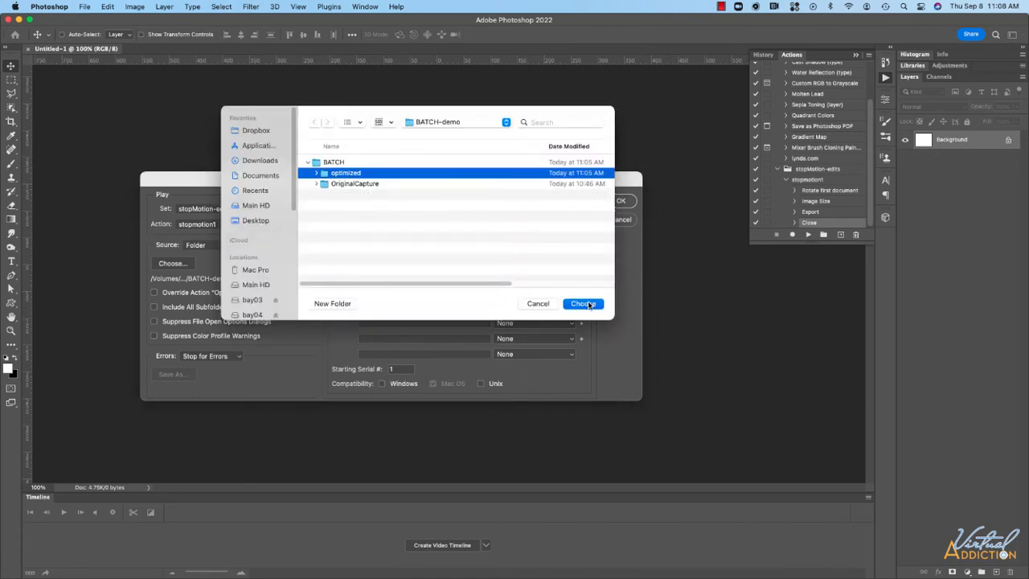
pyautogui.click(582, 303)
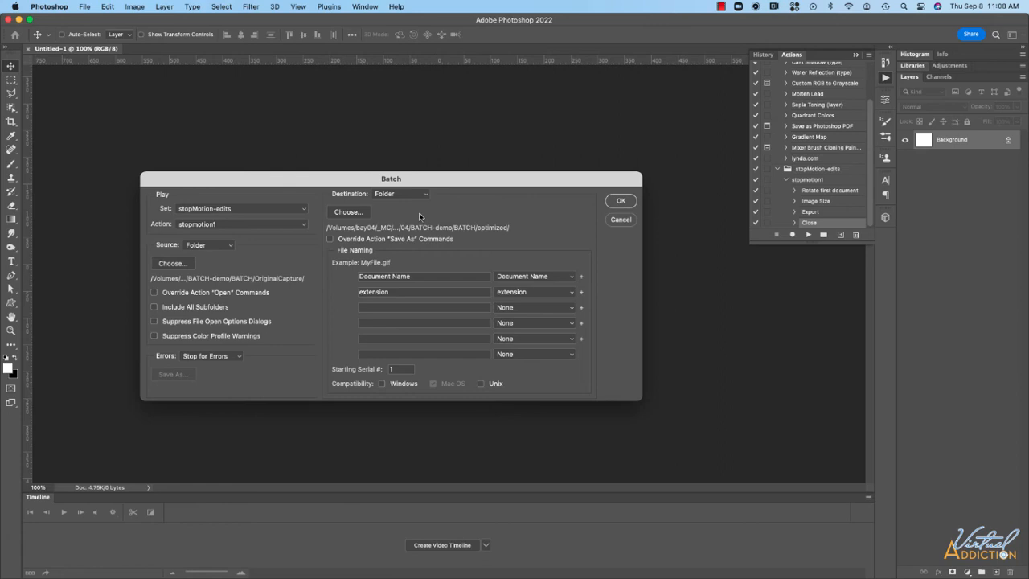
pyautogui.moveTo(394, 203)
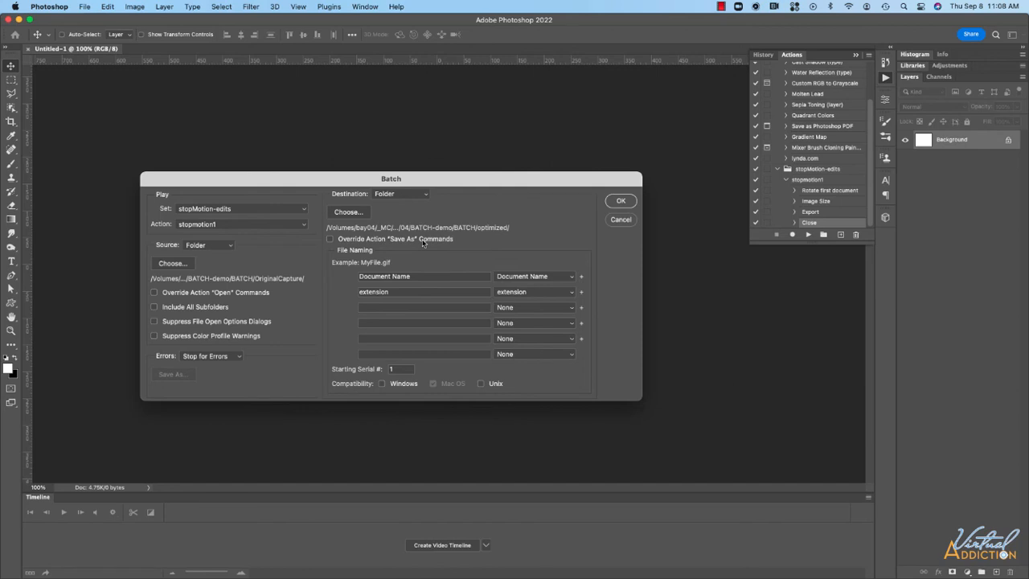
pyautogui.moveTo(447, 283)
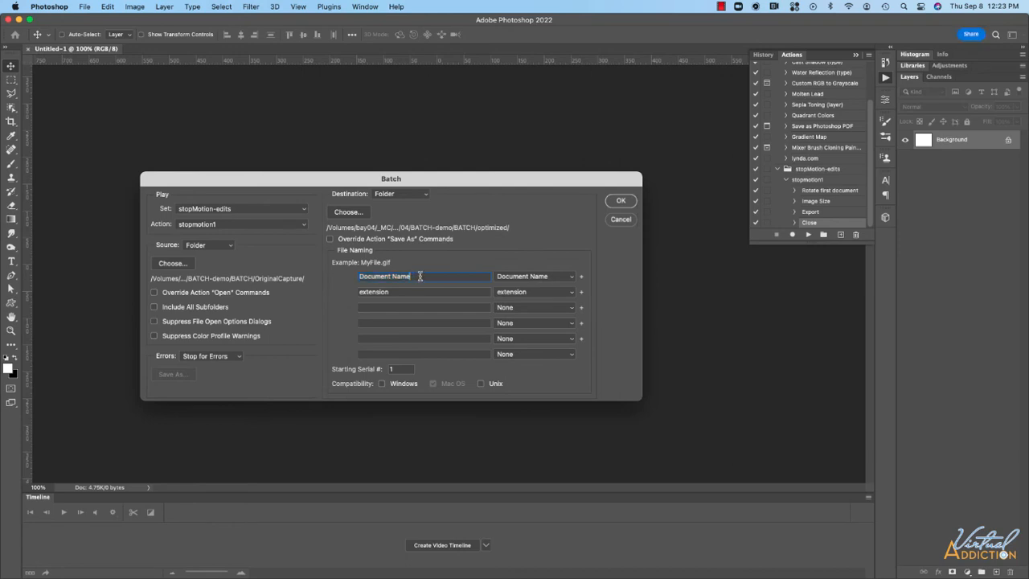
pyautogui.write('stop')
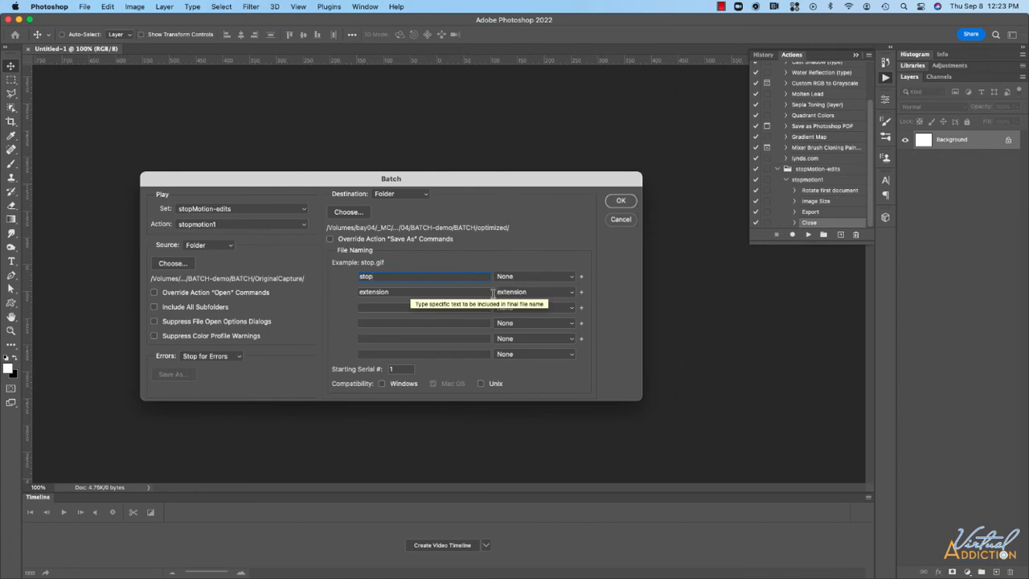
pyautogui.click(533, 291)
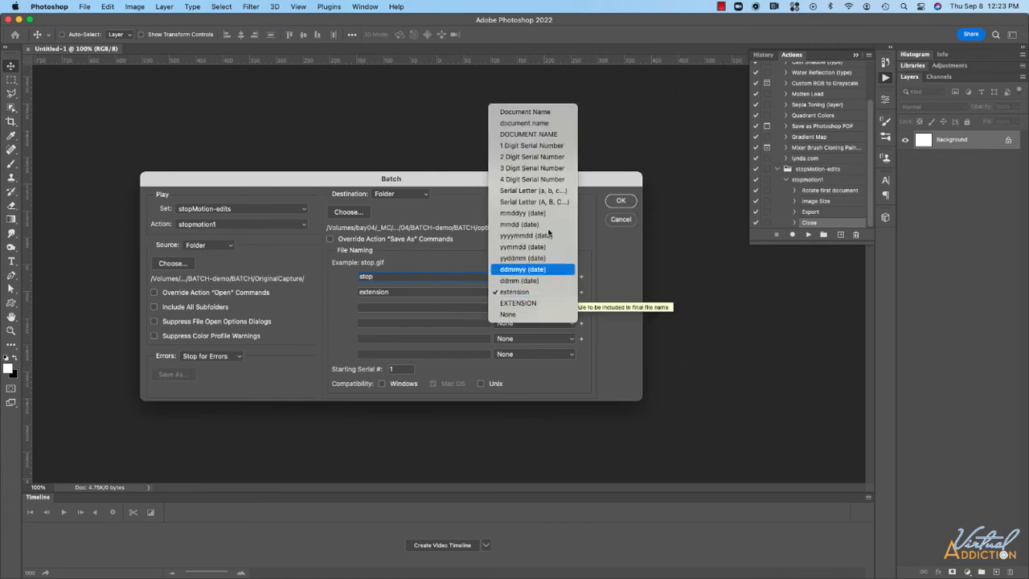
pyautogui.moveTo(531, 157)
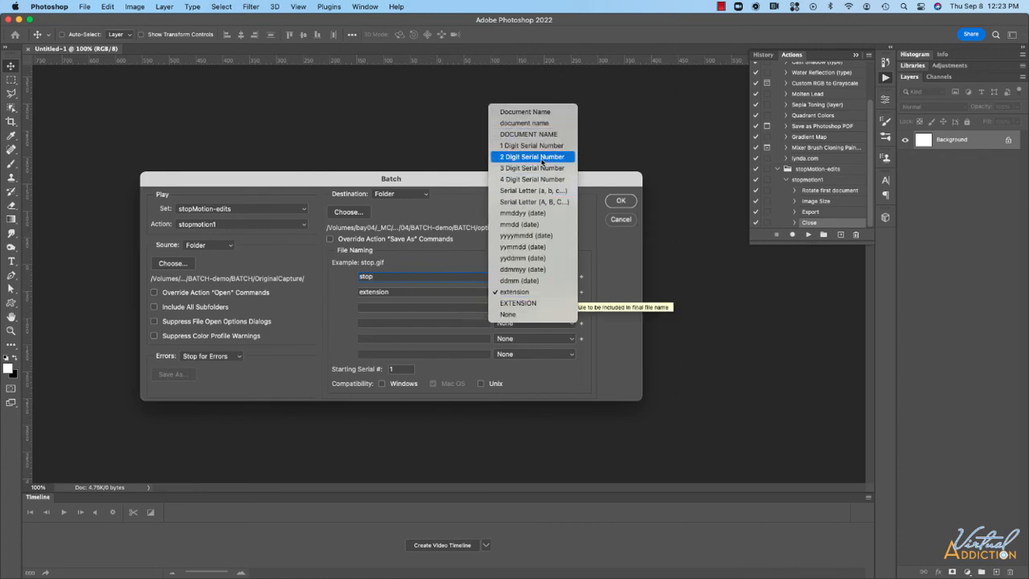
pyautogui.click(531, 155)
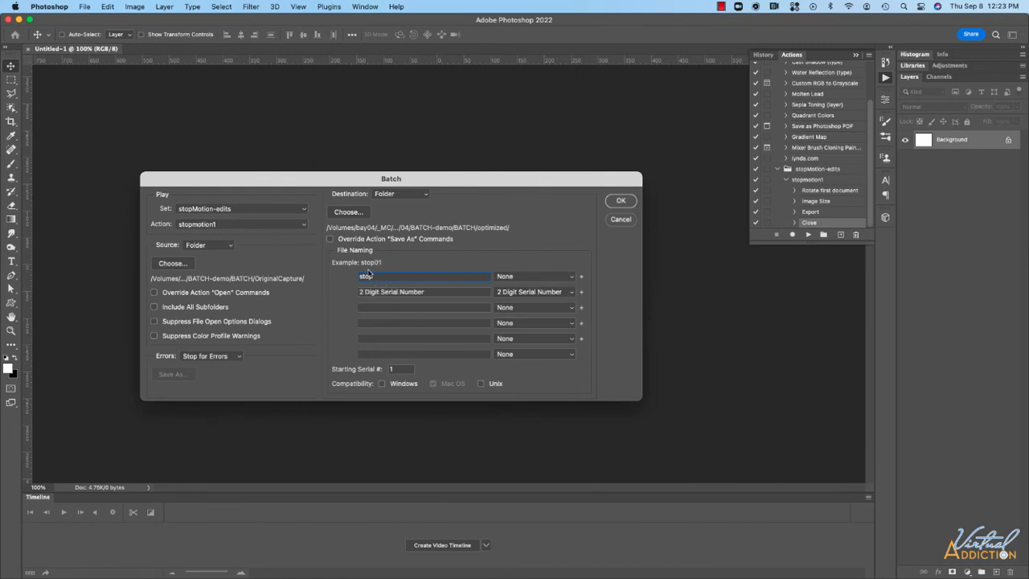
pyautogui.moveTo(378, 269)
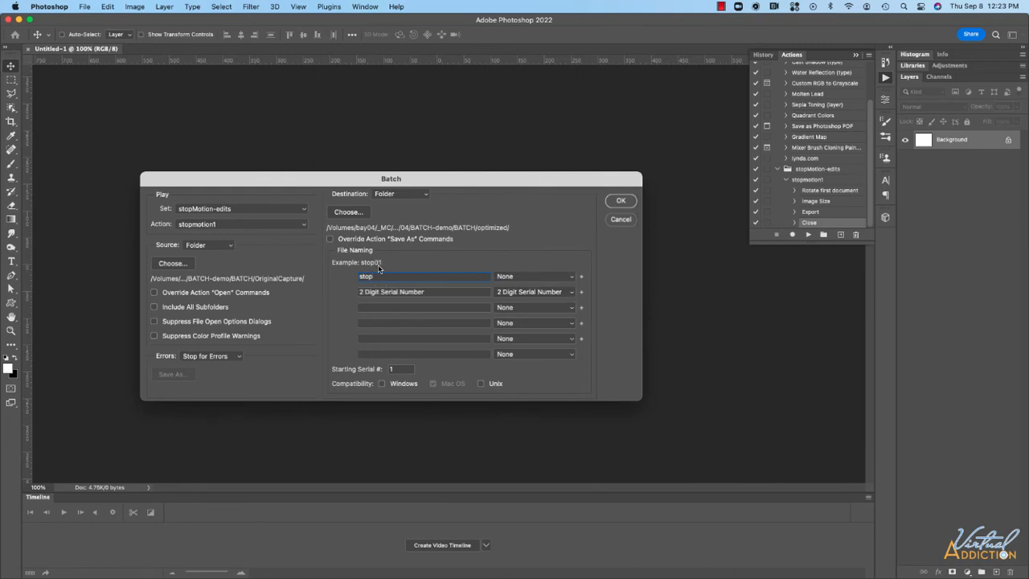
pyautogui.click(533, 307)
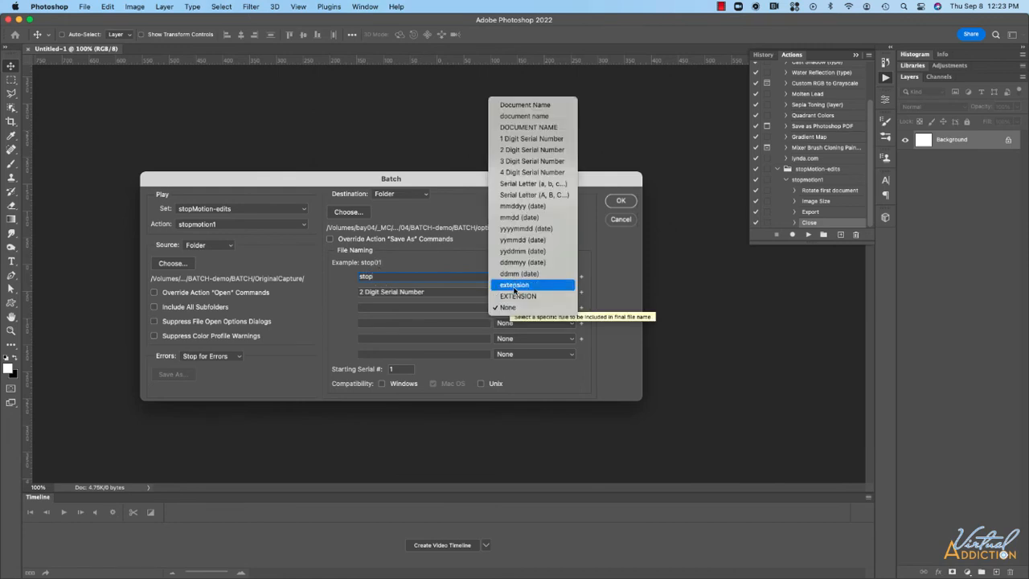
pyautogui.click(514, 284)
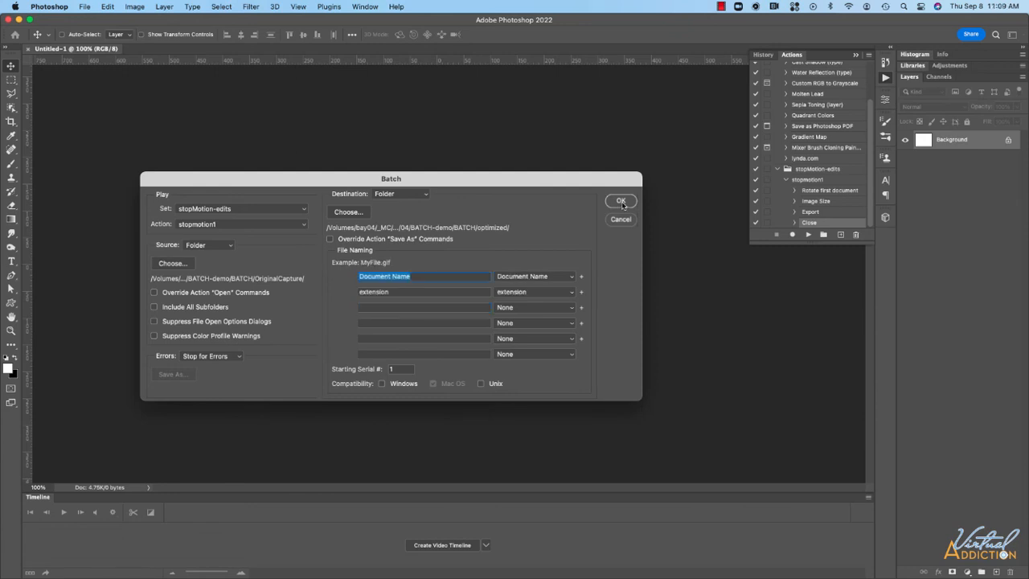
# - Run the stopmotion1 batch on OriginalCapture, producing processed JPEGs in optimized
pyautogui.click(621, 200)
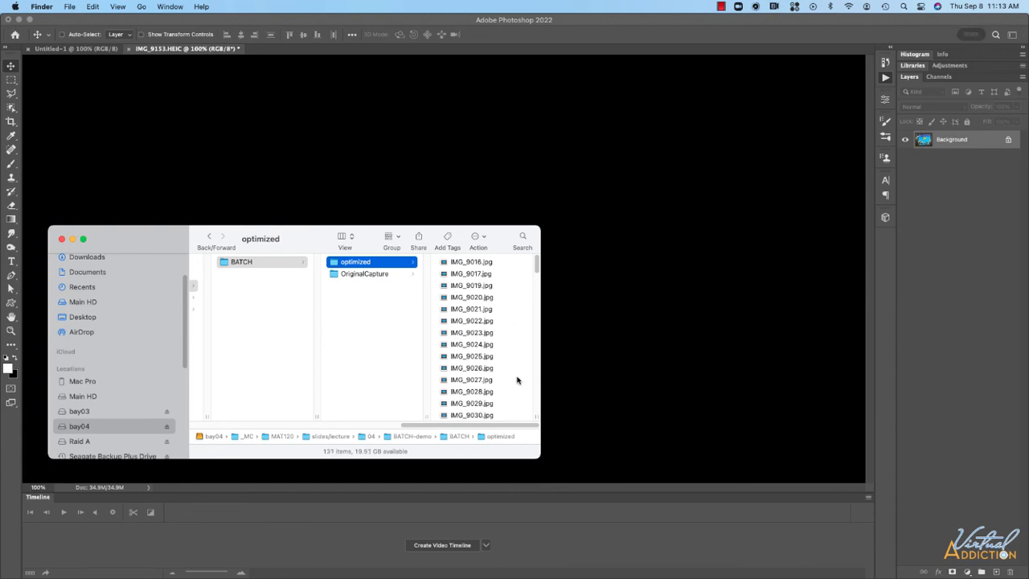
# - Preview the resized IMG_9019.jpg in the optimized folder in Finder
pyautogui.click(471, 285)
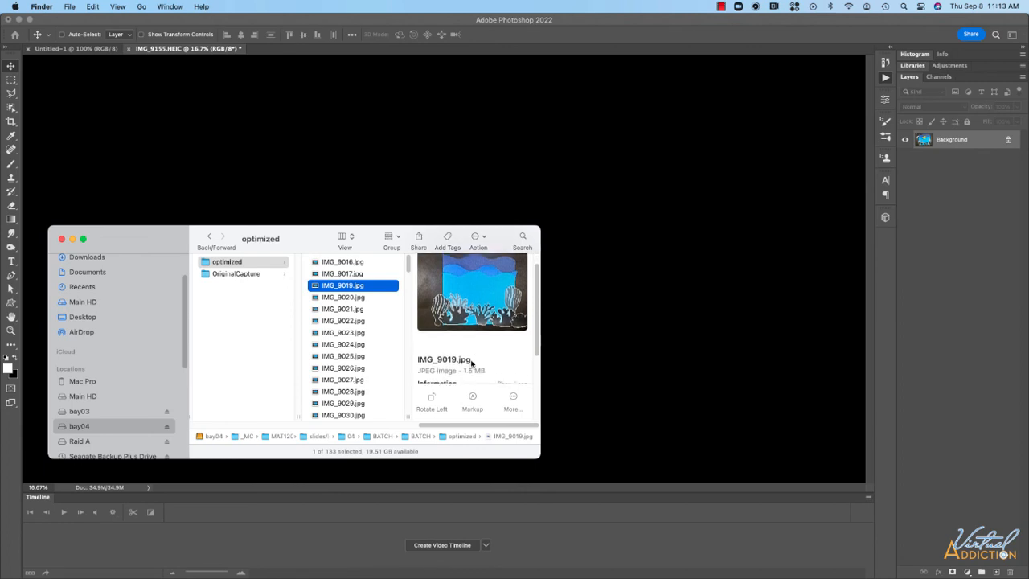
pyautogui.click(512, 290)
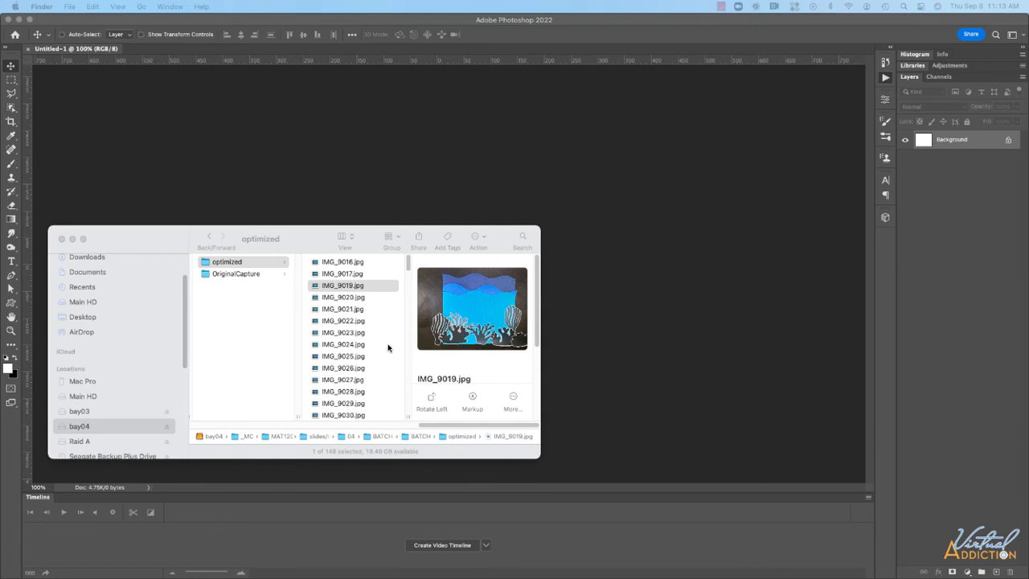
pyautogui.moveTo(392, 269)
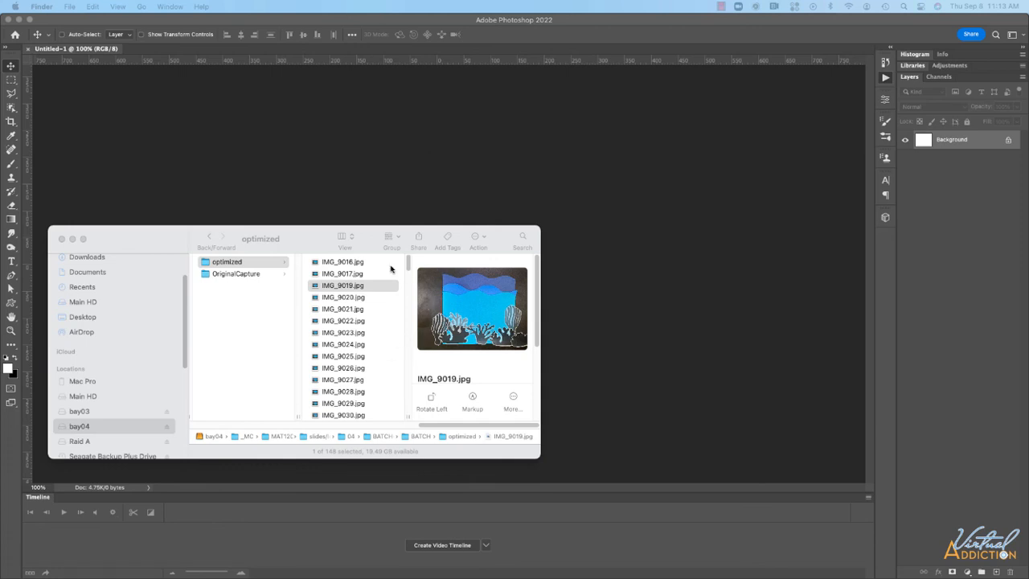
pyautogui.moveTo(378, 375)
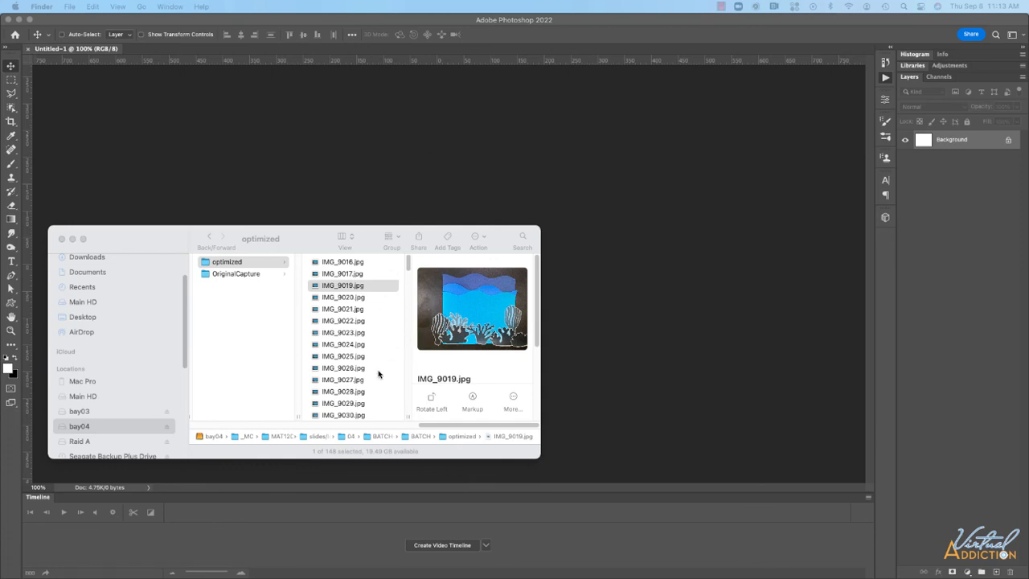